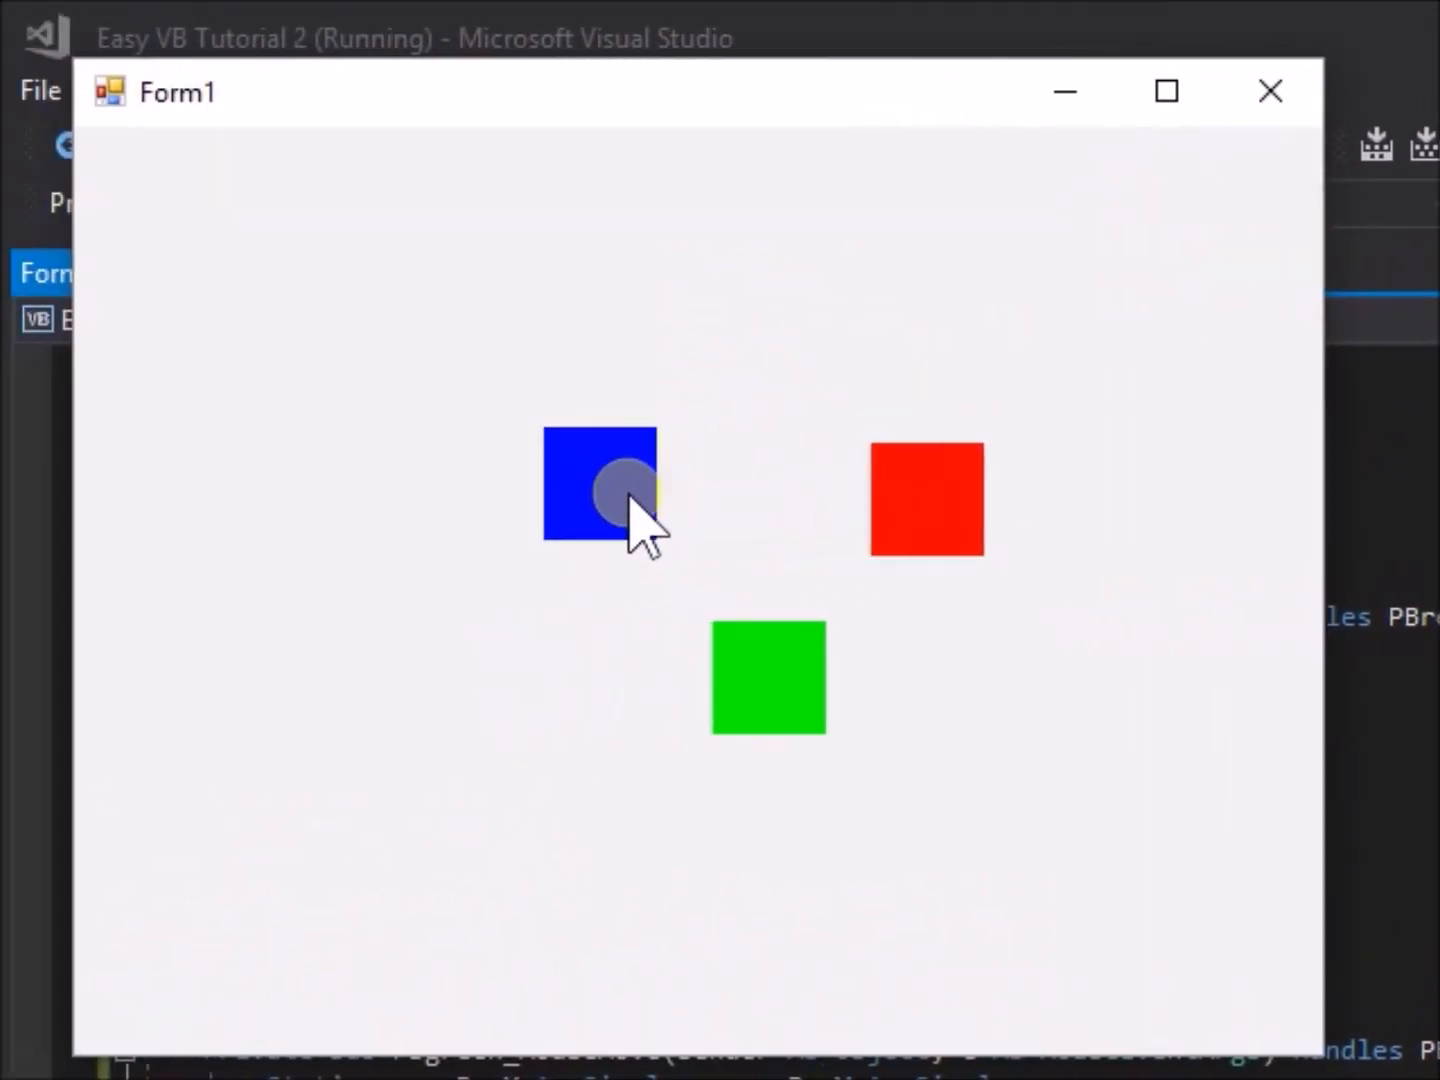
Step: Close the running three-box Form1 window to return to the PBblue, PBred and PBgreen drag code
{"action": "left_click", "coordinate": [1270, 91]}
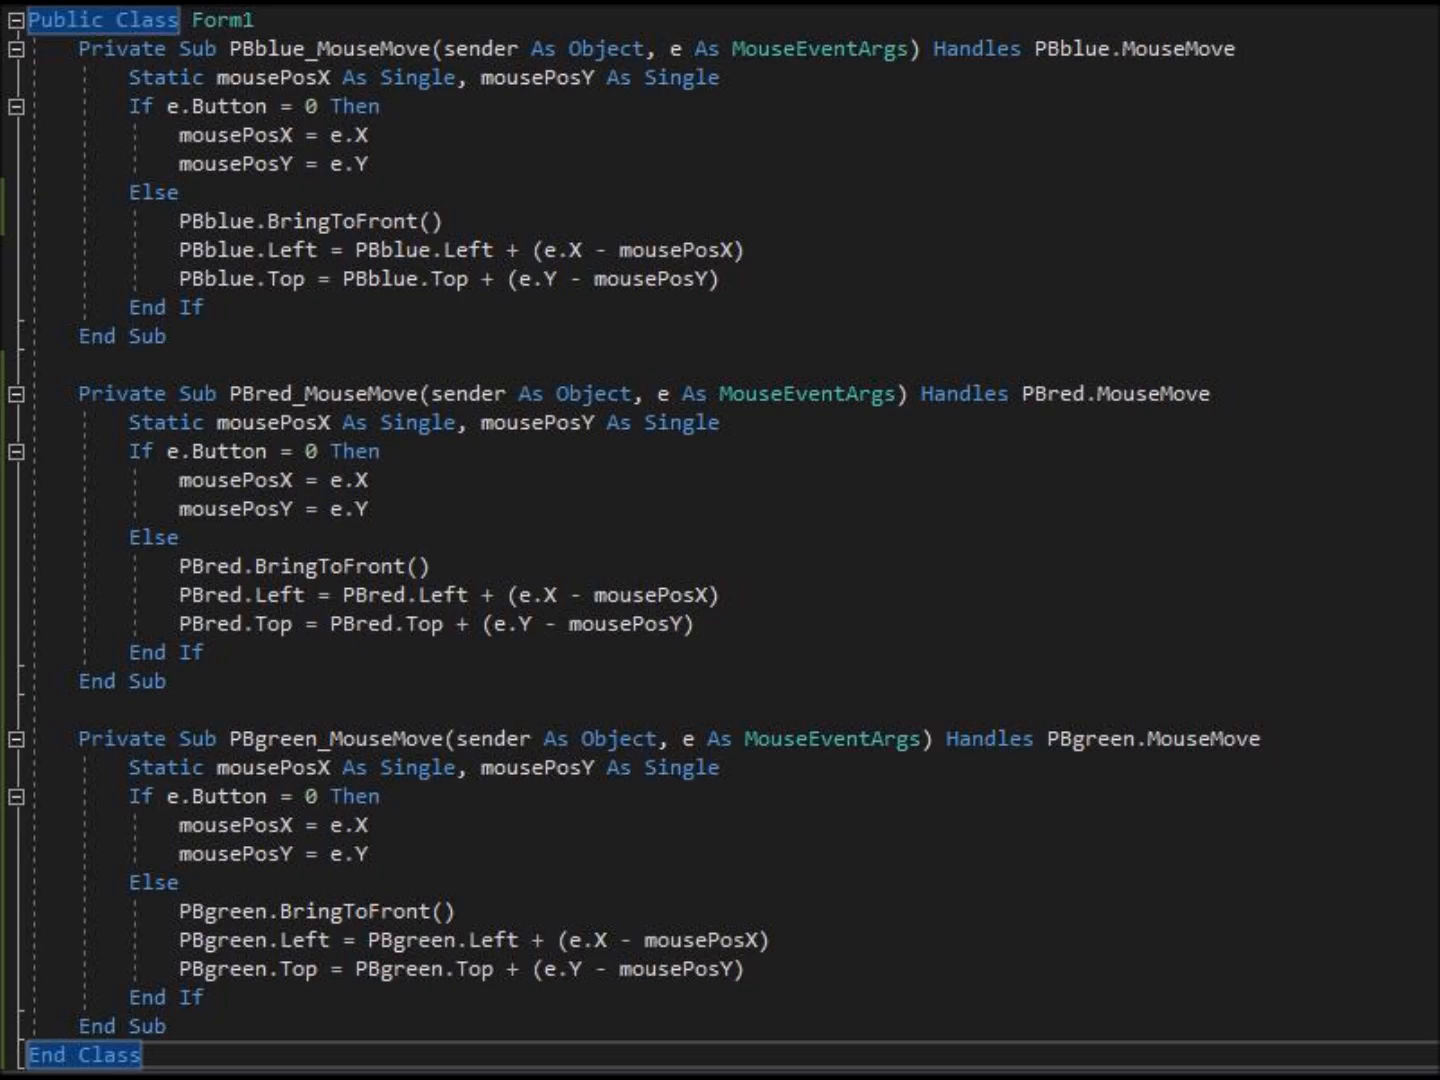
Step: Open Form1.vb and scroll through the six separate MouseMove subs
{"action": "key", "text": "F5"}
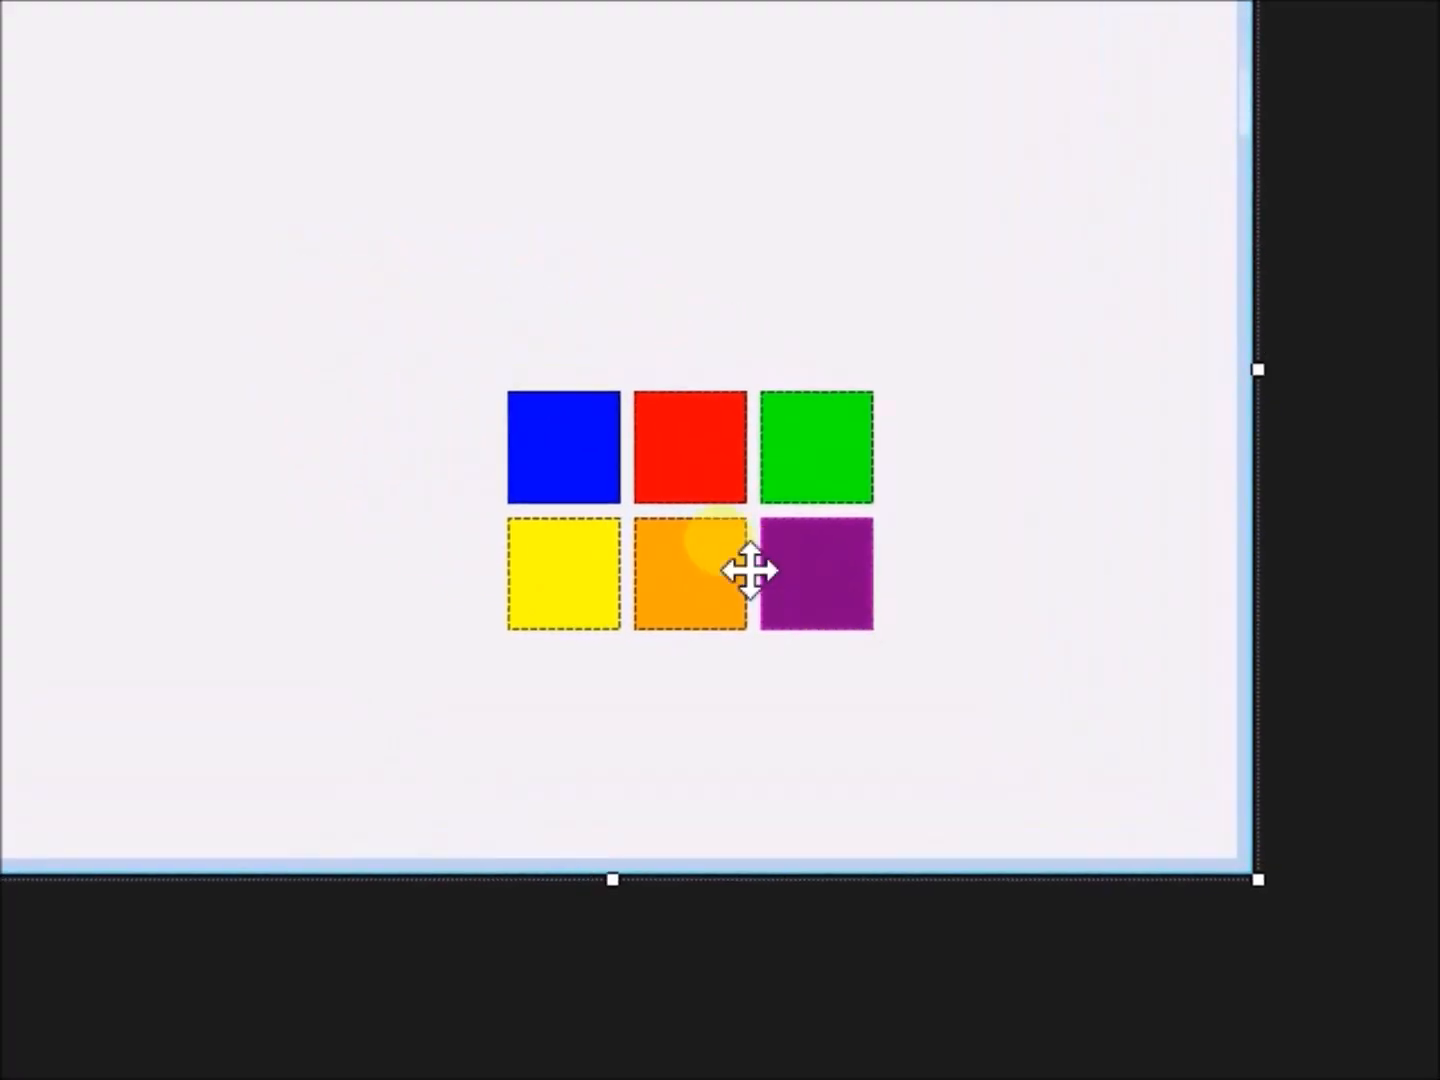
{"action": "left_click", "coordinate": [135, 213]}
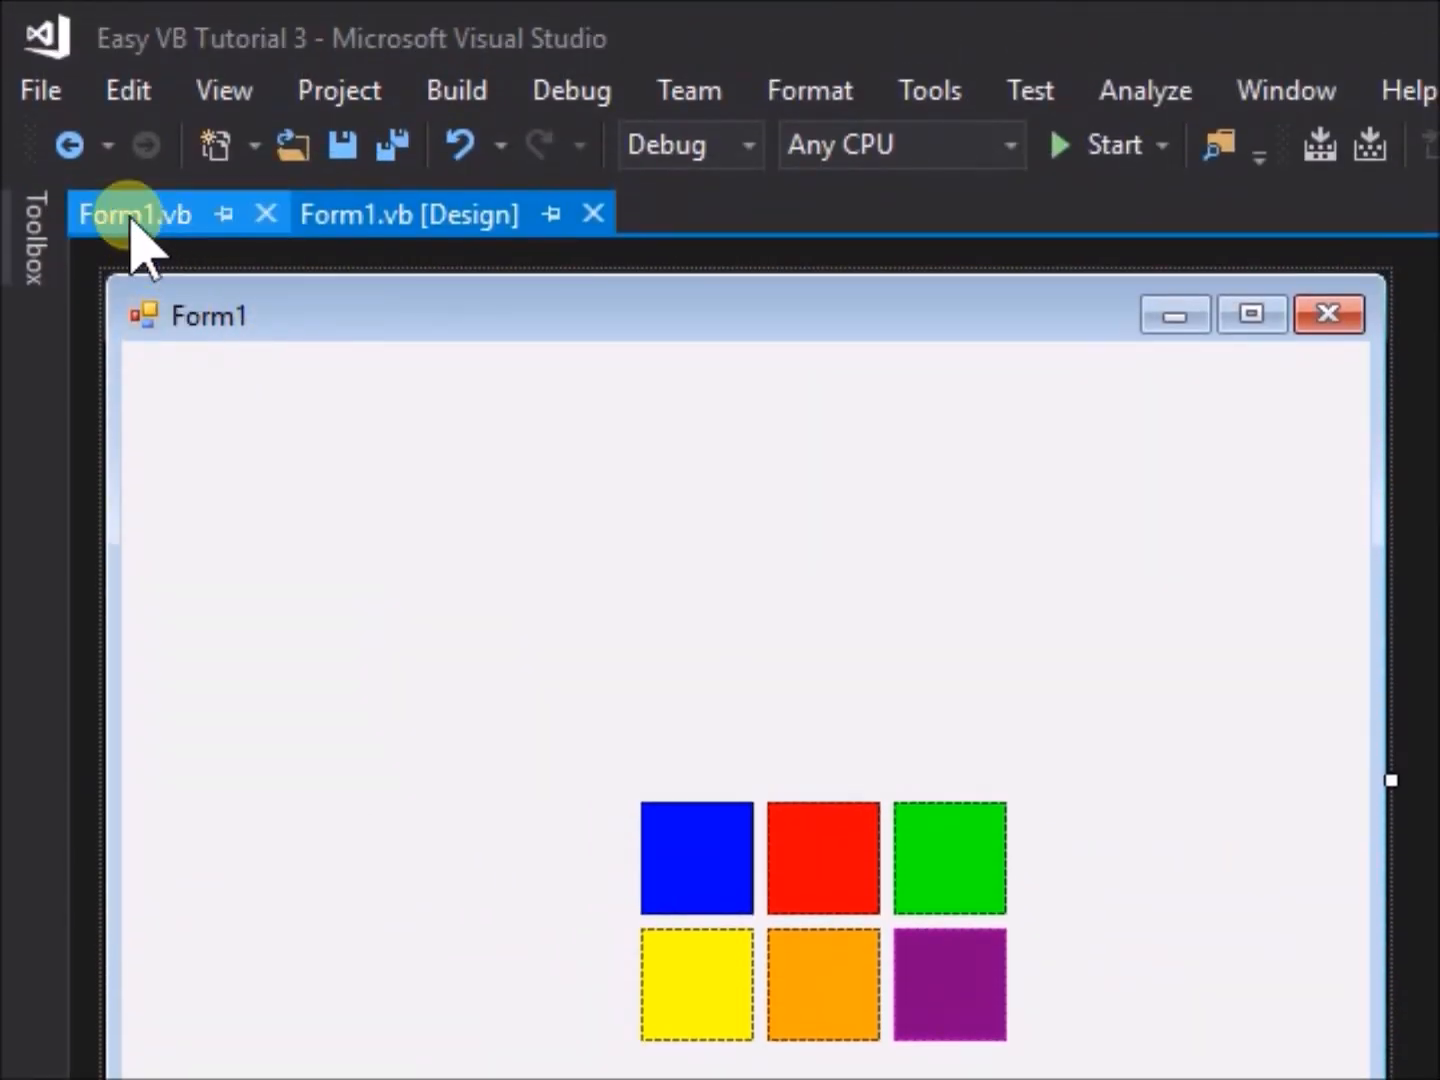
{"action": "left_click", "coordinate": [134, 213]}
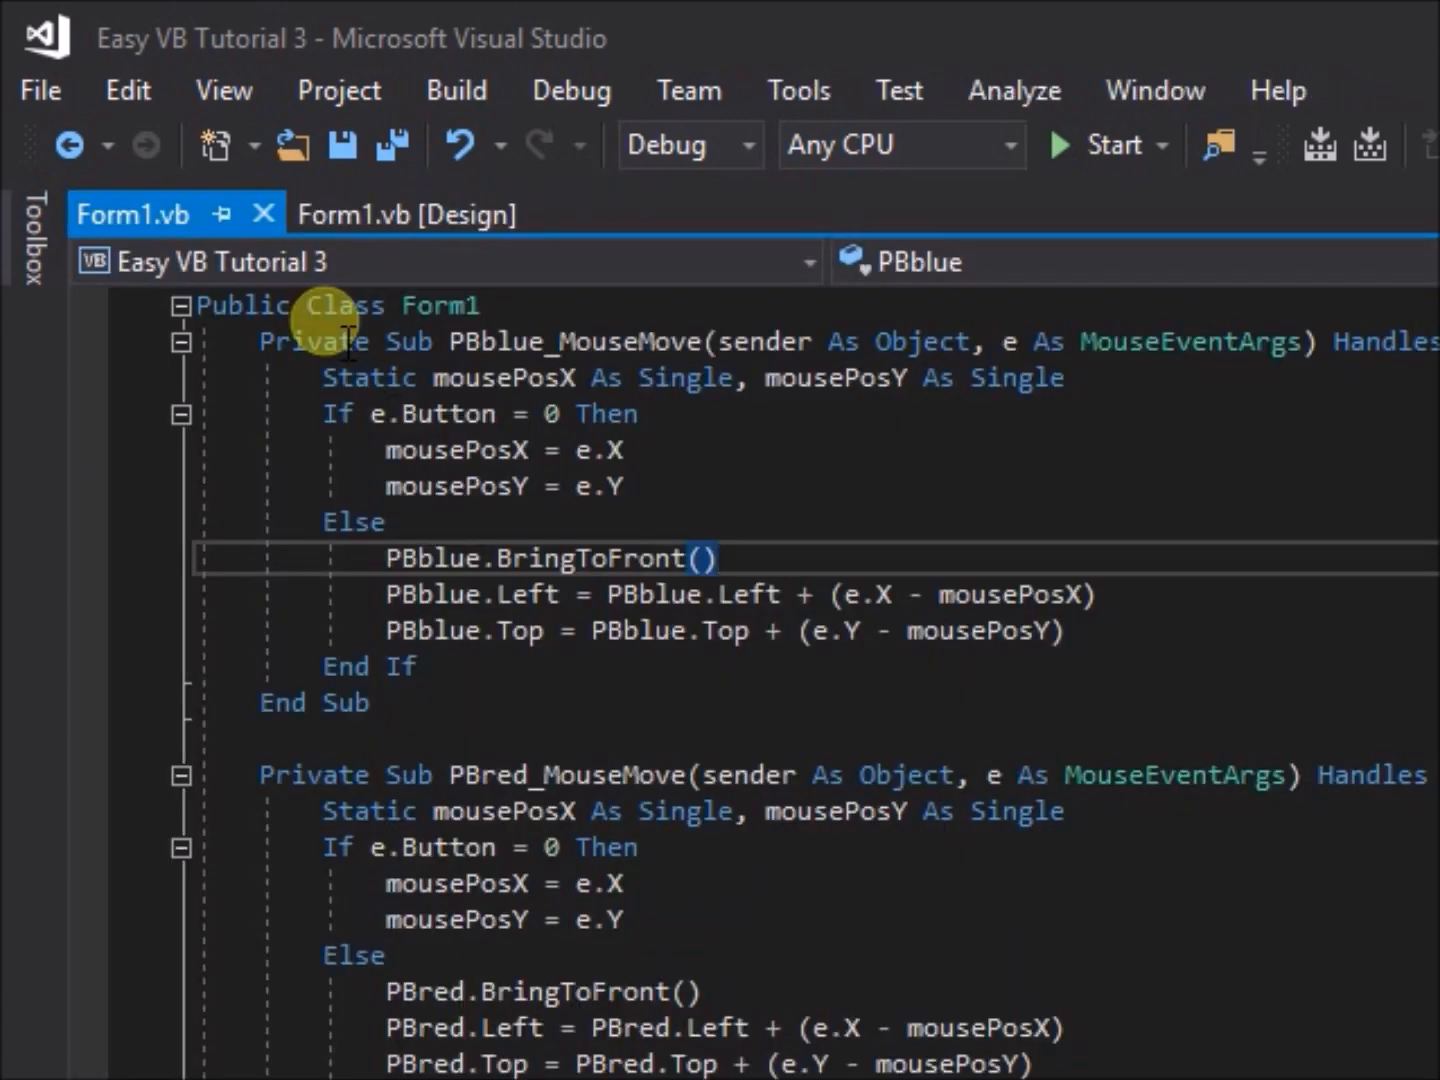
{"action": "scroll", "scroll_direction": "down", "scroll_amount": 3}
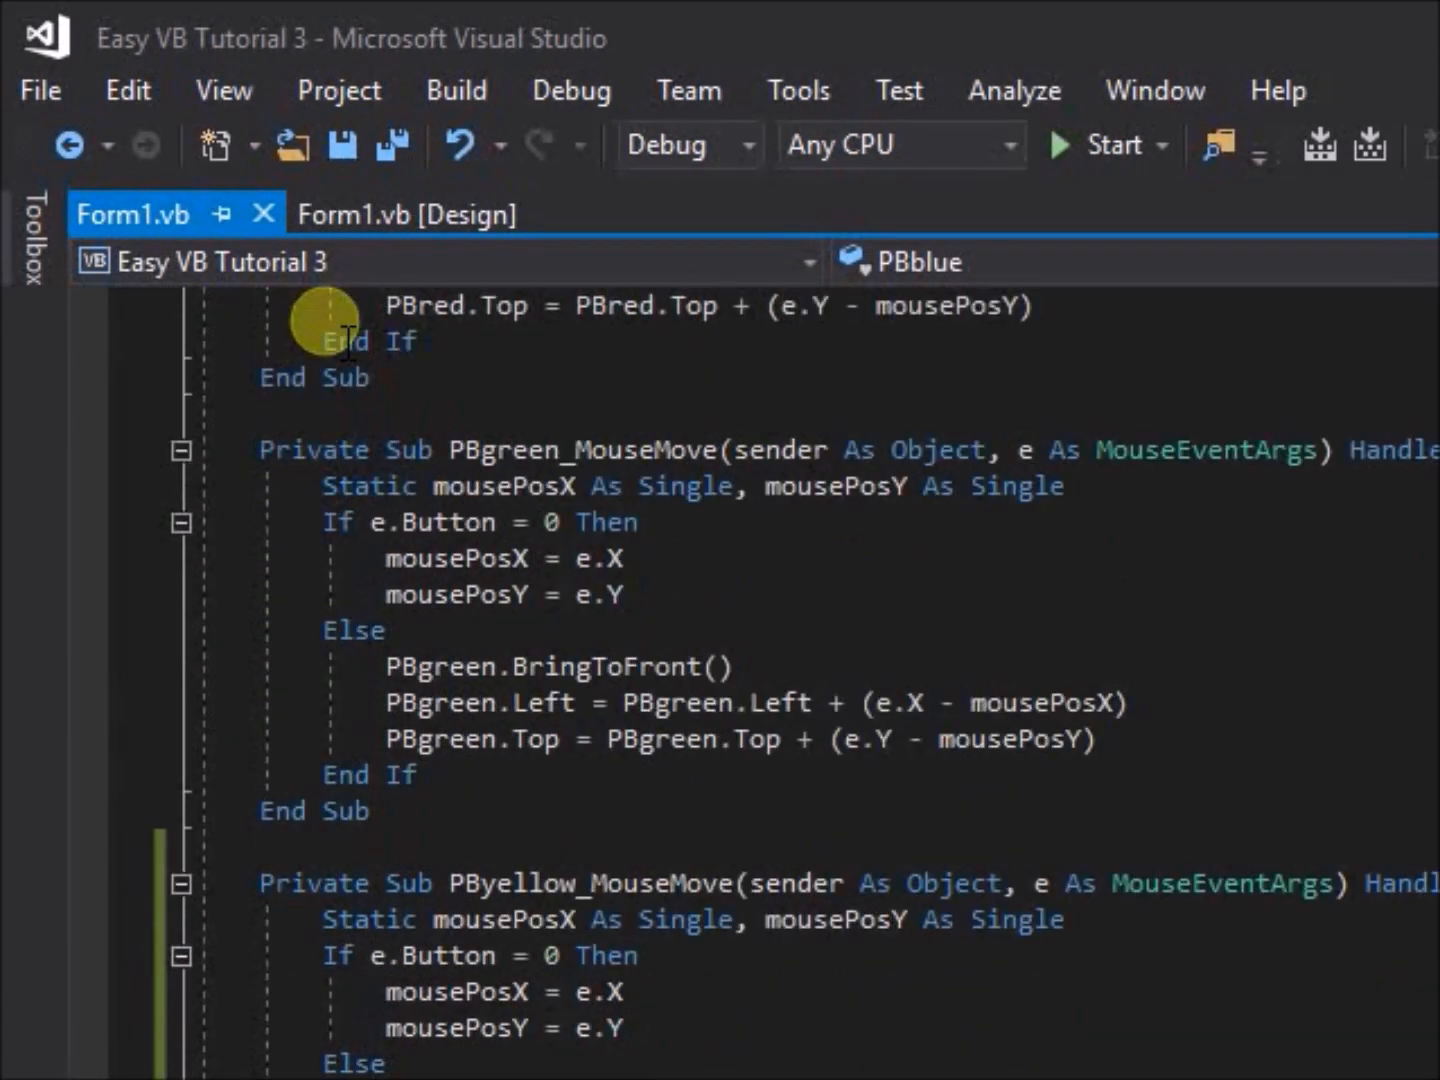
{"action": "scroll", "scroll_direction": "down", "scroll_amount": 3}
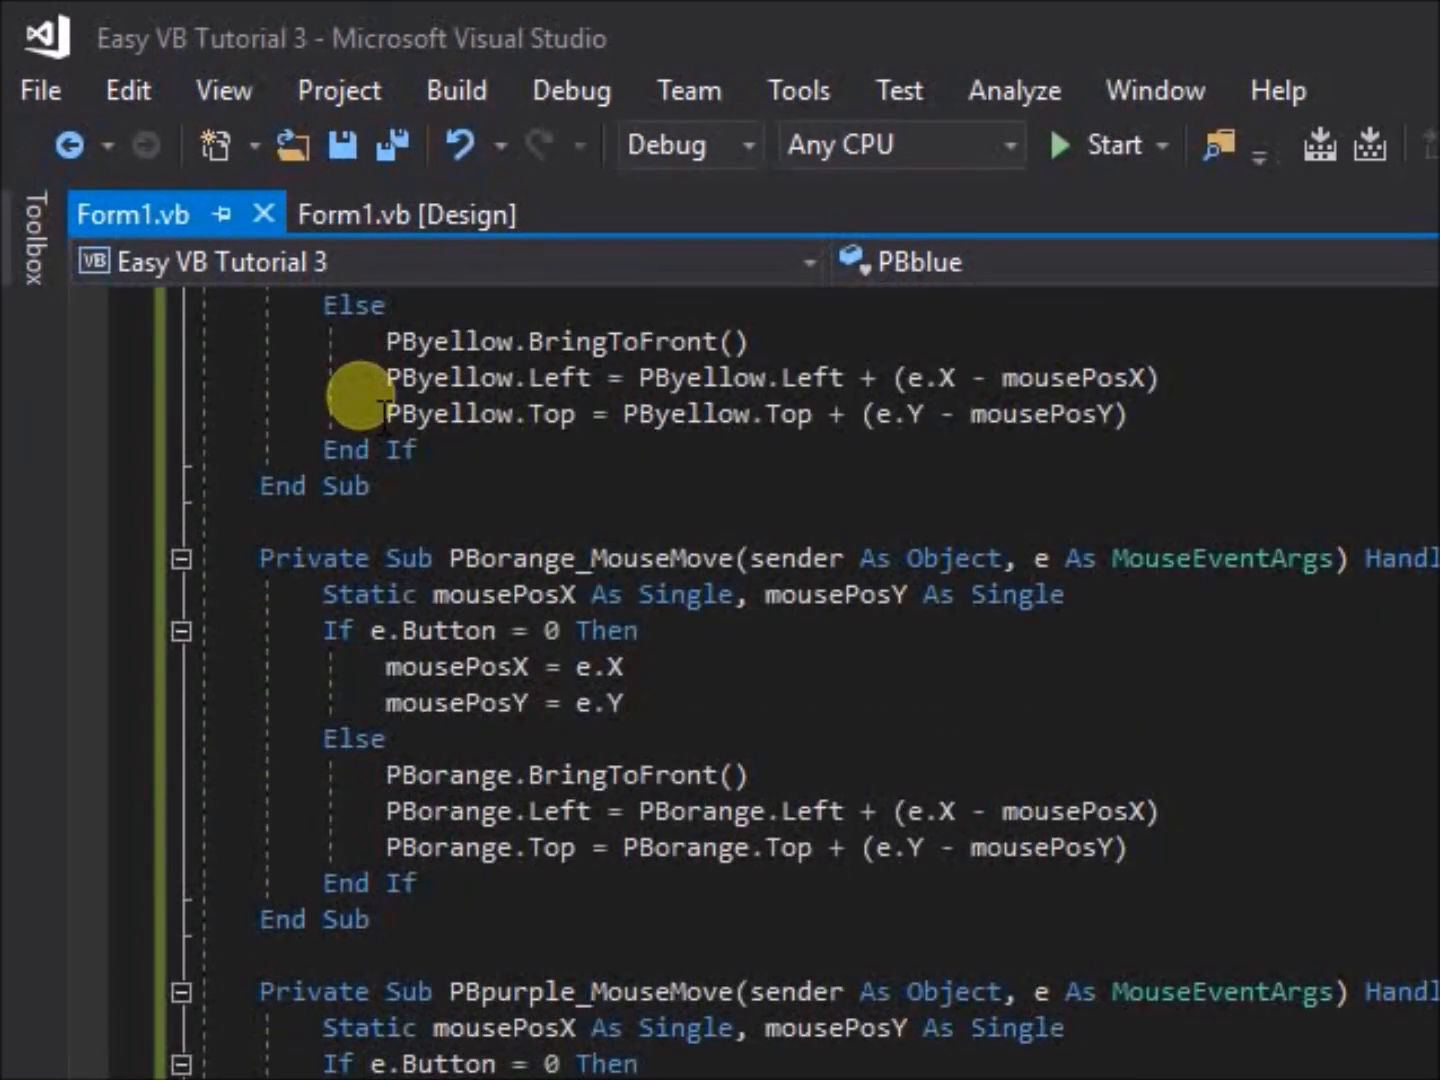
{"action": "scroll", "scroll_direction": "down", "scroll_amount": 3}
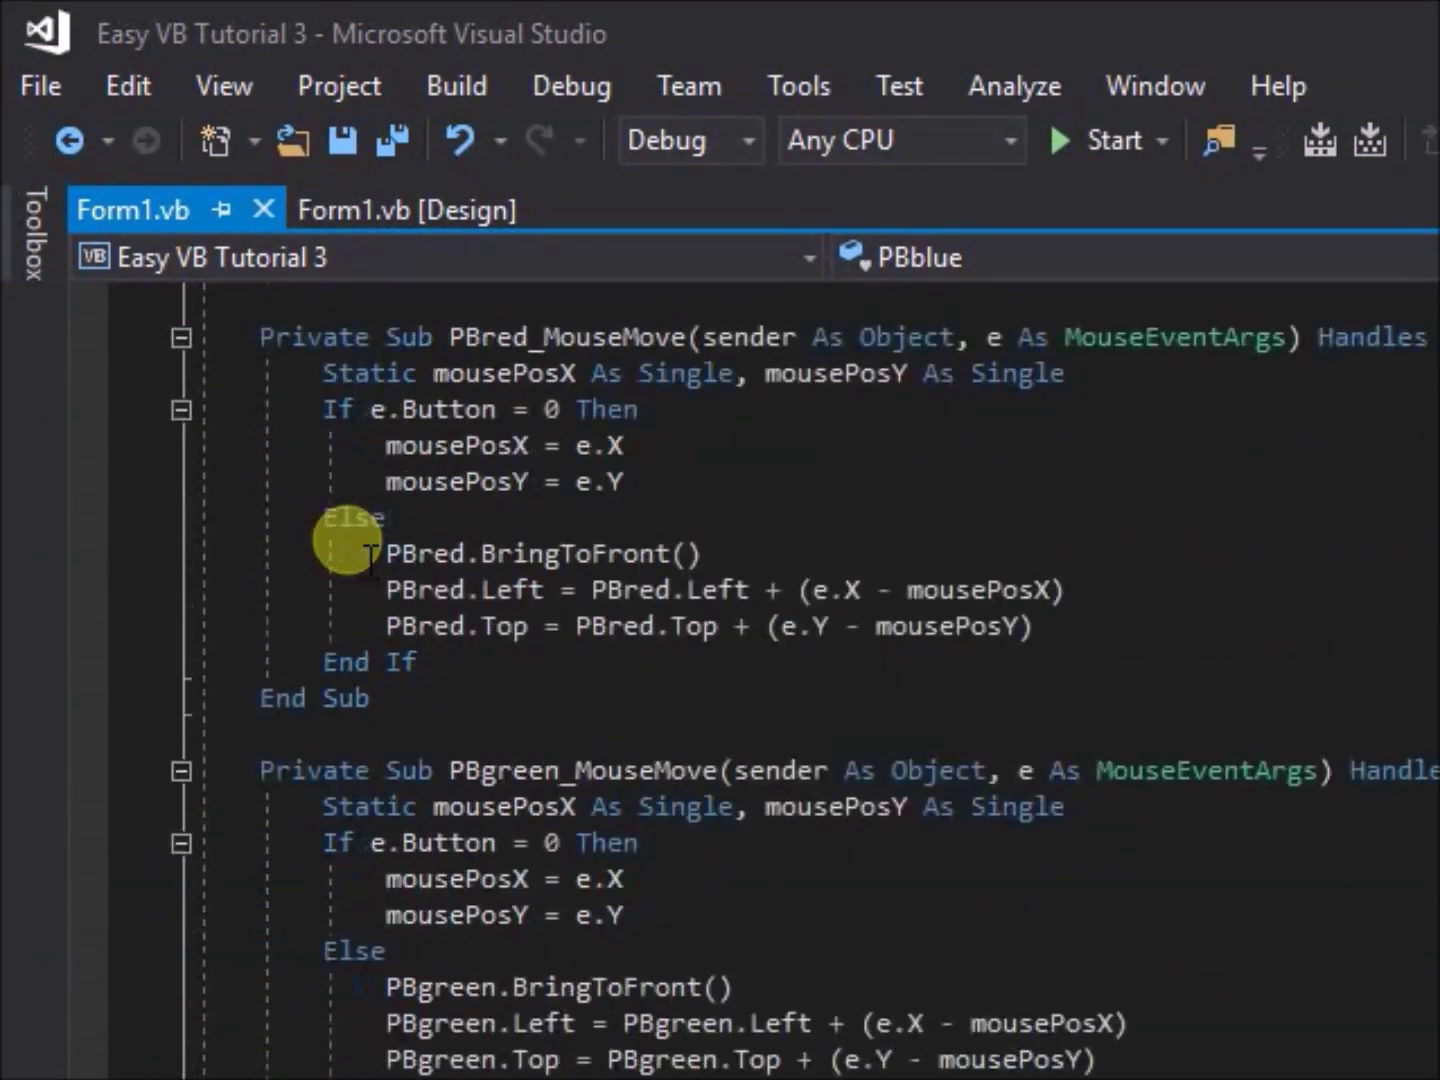
{"action": "scroll", "scroll_direction": "up", "scroll_amount": 3}
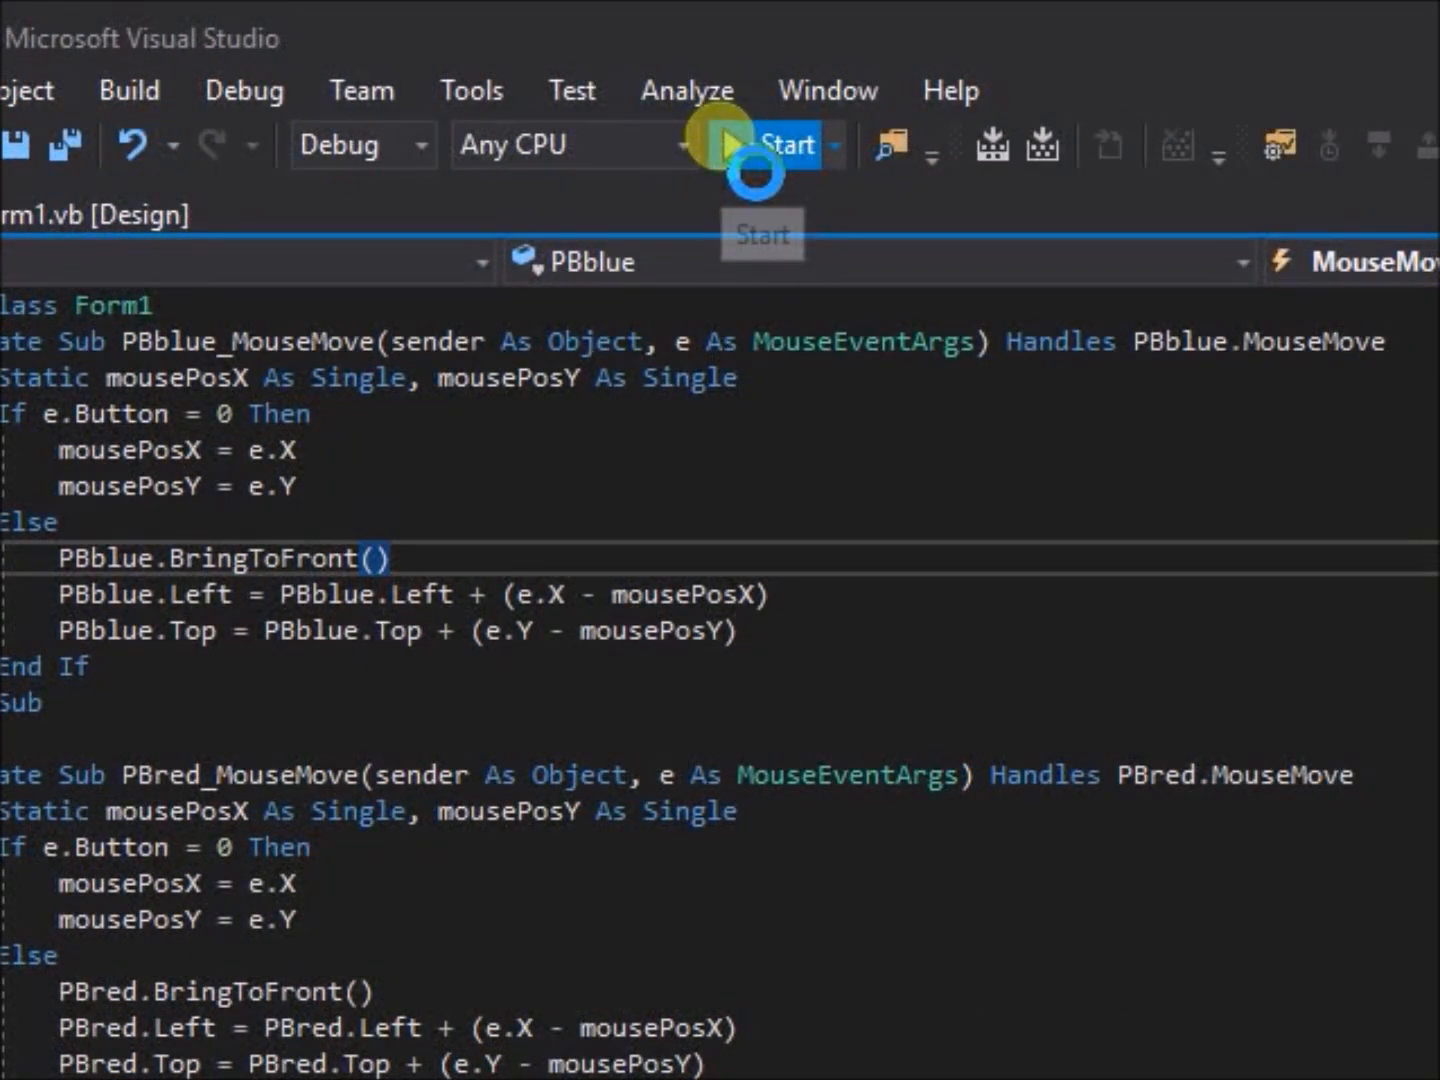
Step: Run the six-box project and drag the coloured picture boxes to scattered positions
{"action": "left_click", "coordinate": [725, 145]}
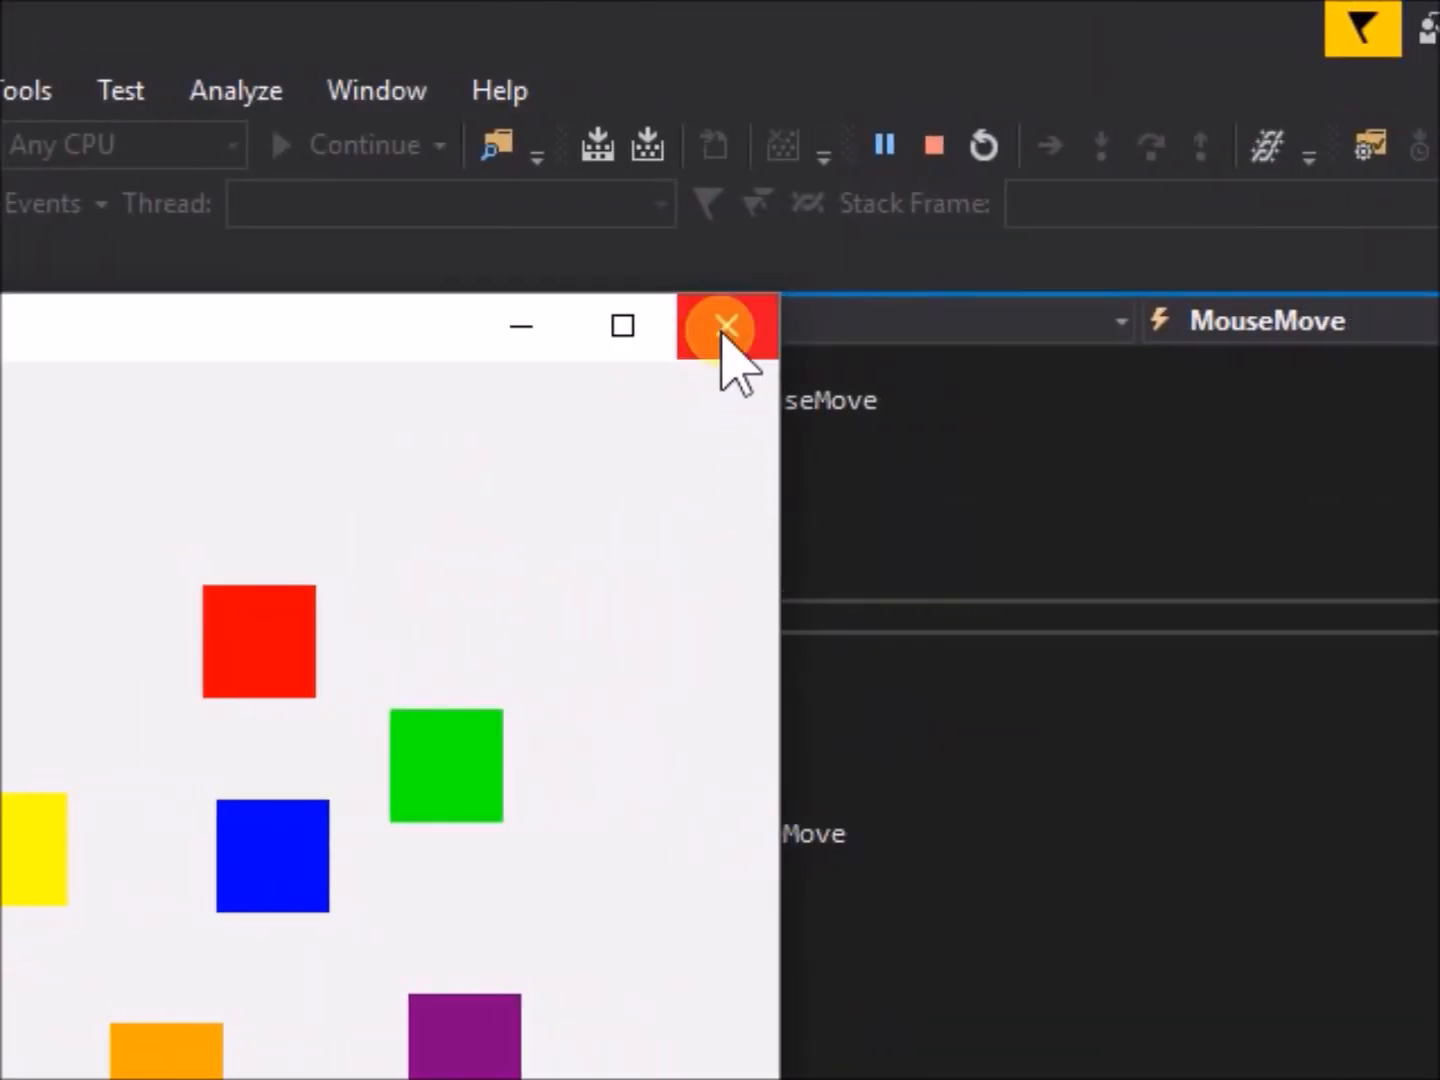
Step: Close the running form and scroll the code from PBred_MouseMove down to End Class
{"action": "left_click", "coordinate": [728, 326]}
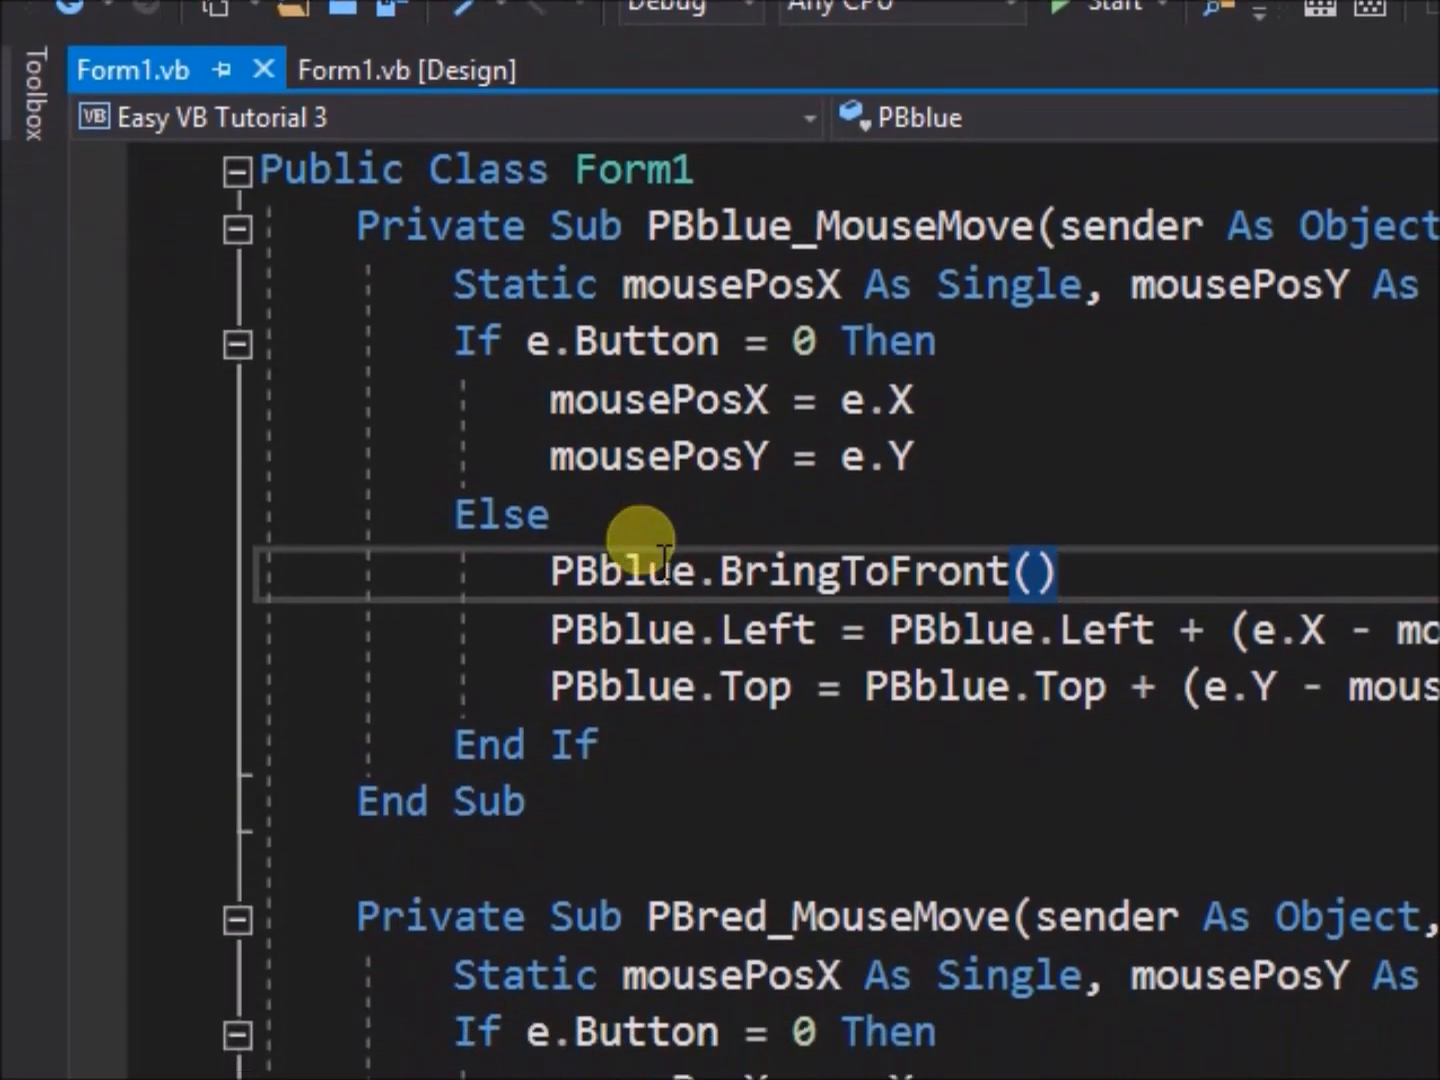
{"action": "scroll", "scroll_direction": "down", "scroll_amount": 3}
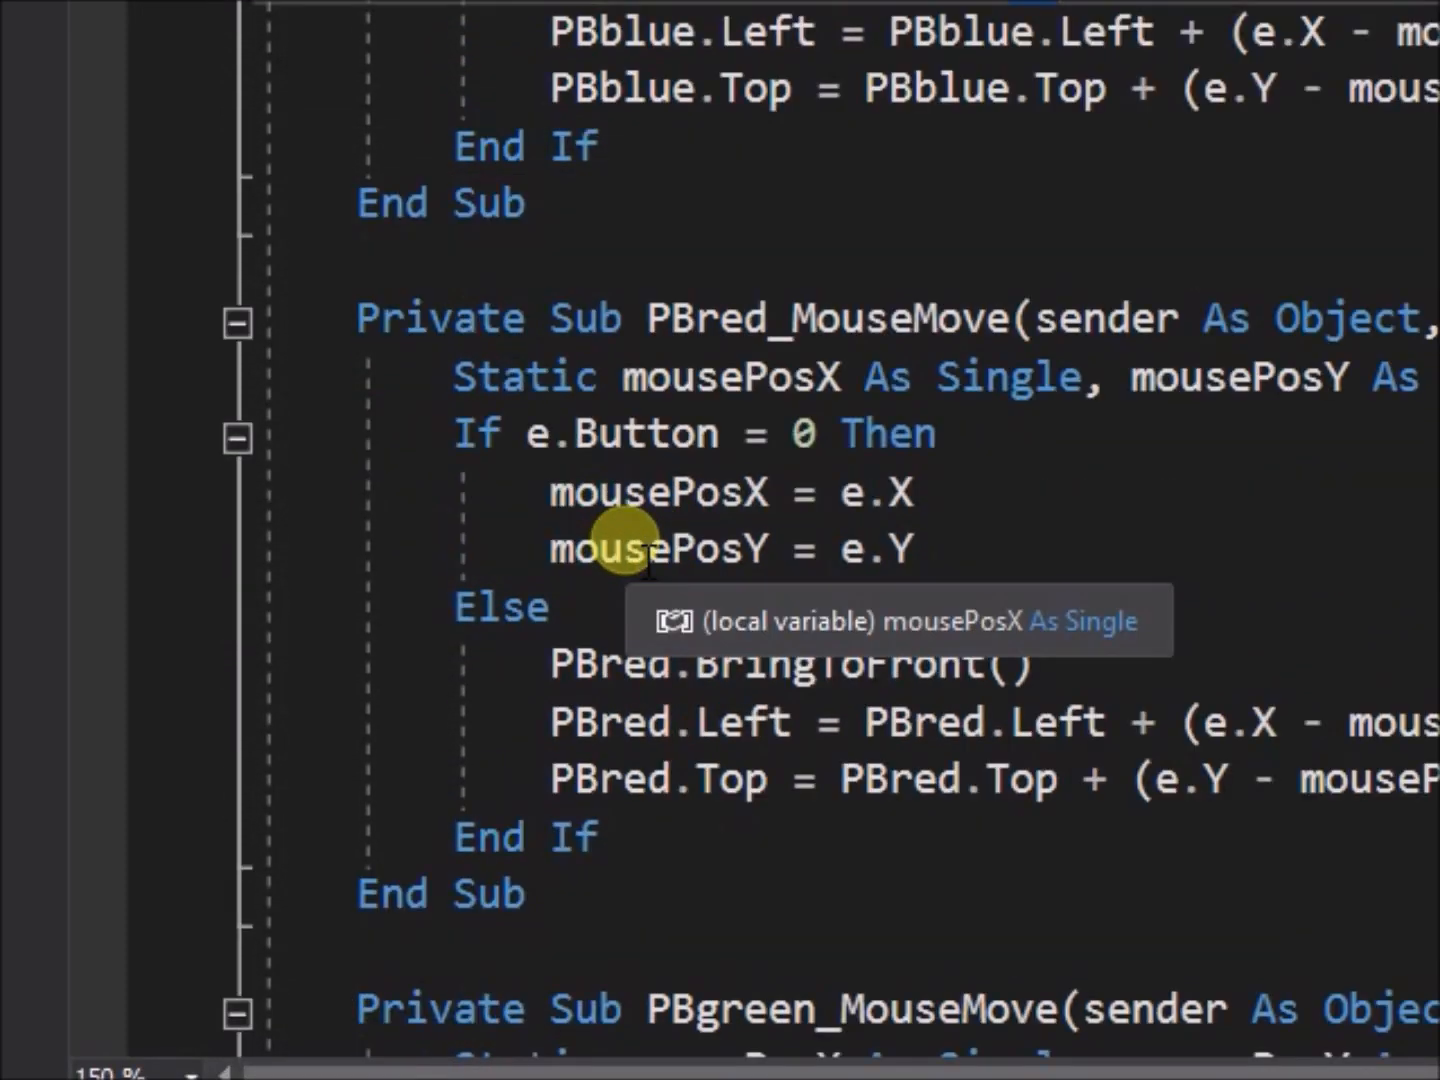
{"action": "scroll", "scroll_direction": "down", "scroll_amount": 3}
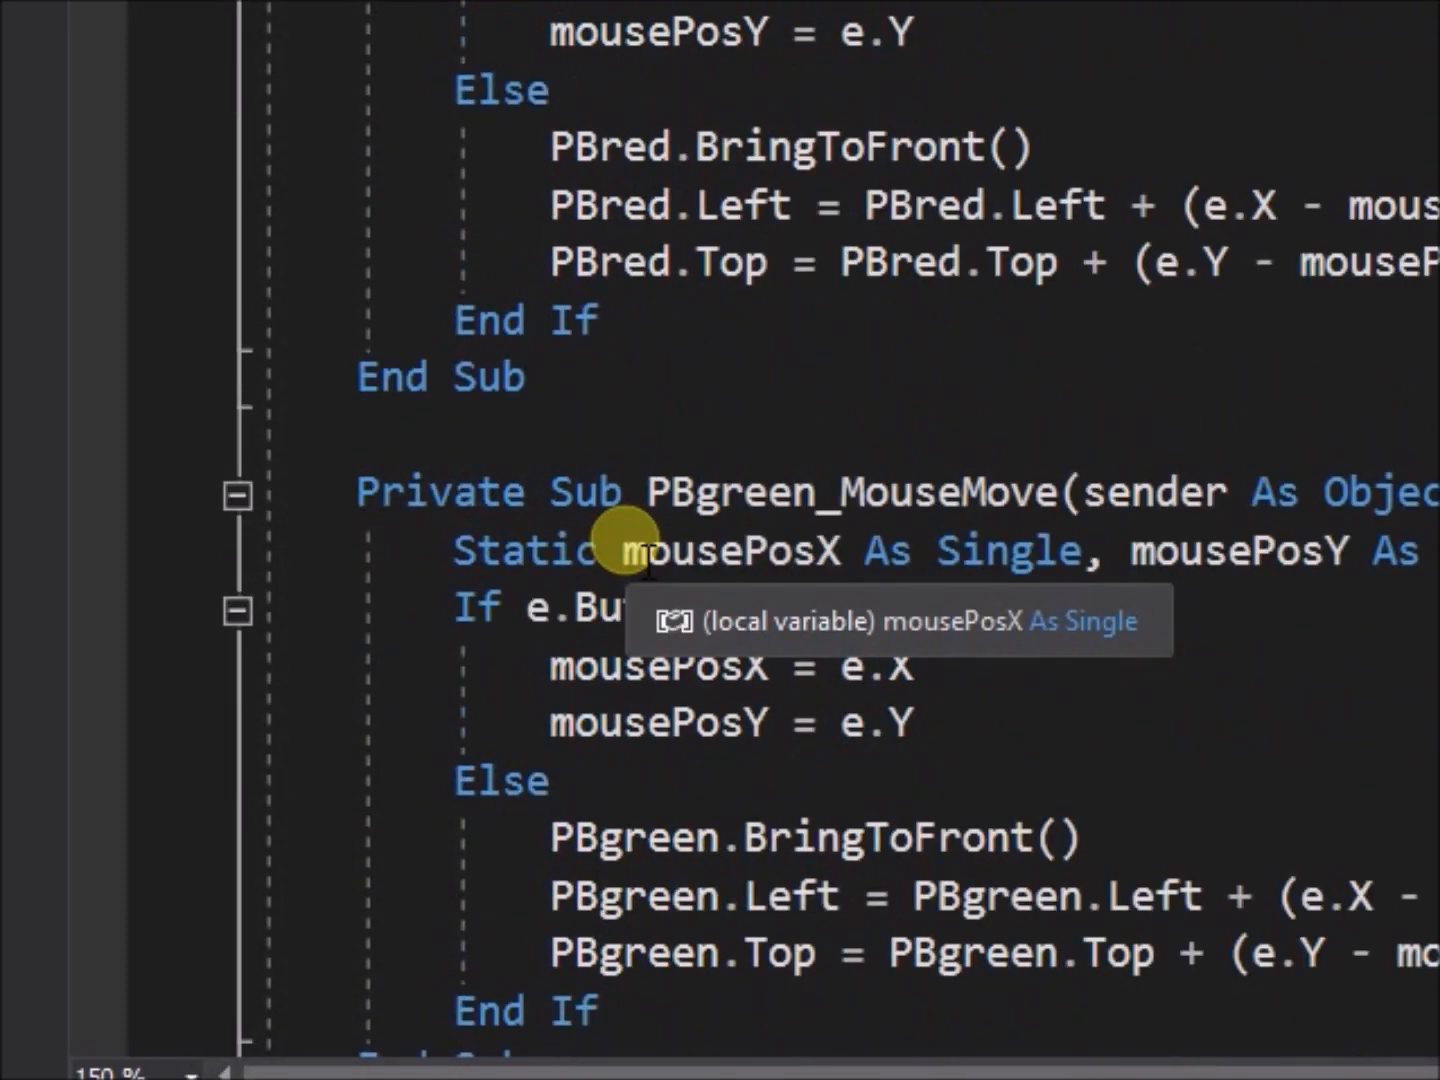
{"action": "scroll", "scroll_direction": "down", "scroll_amount": 3}
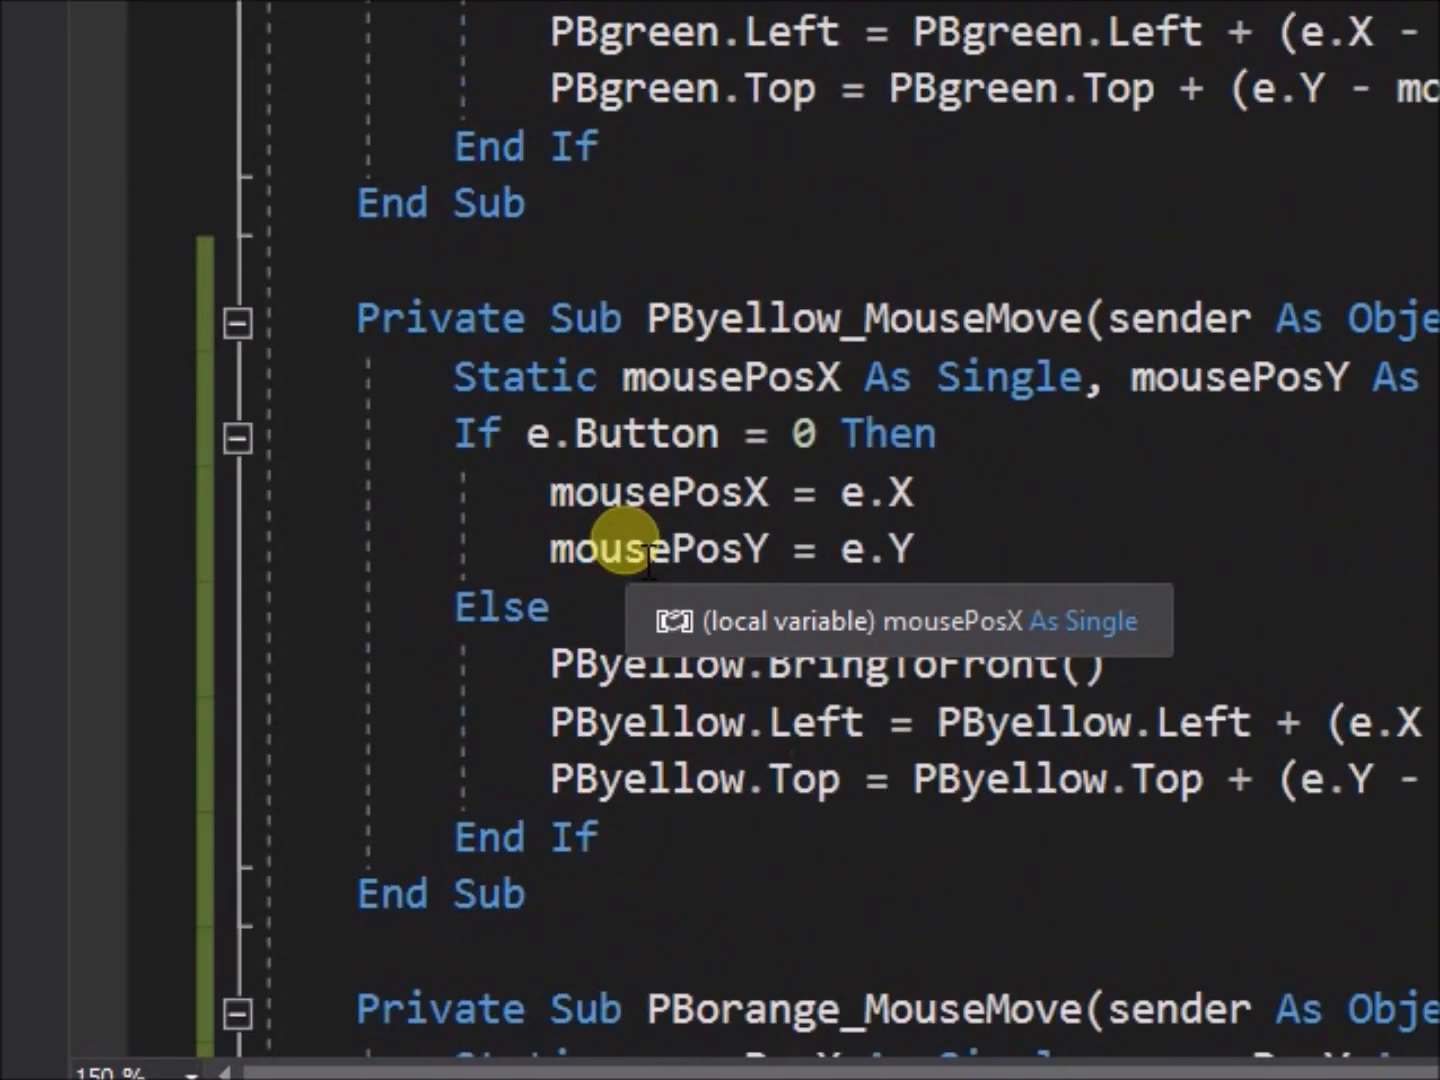
{"action": "scroll", "scroll_direction": "down", "scroll_amount": 3}
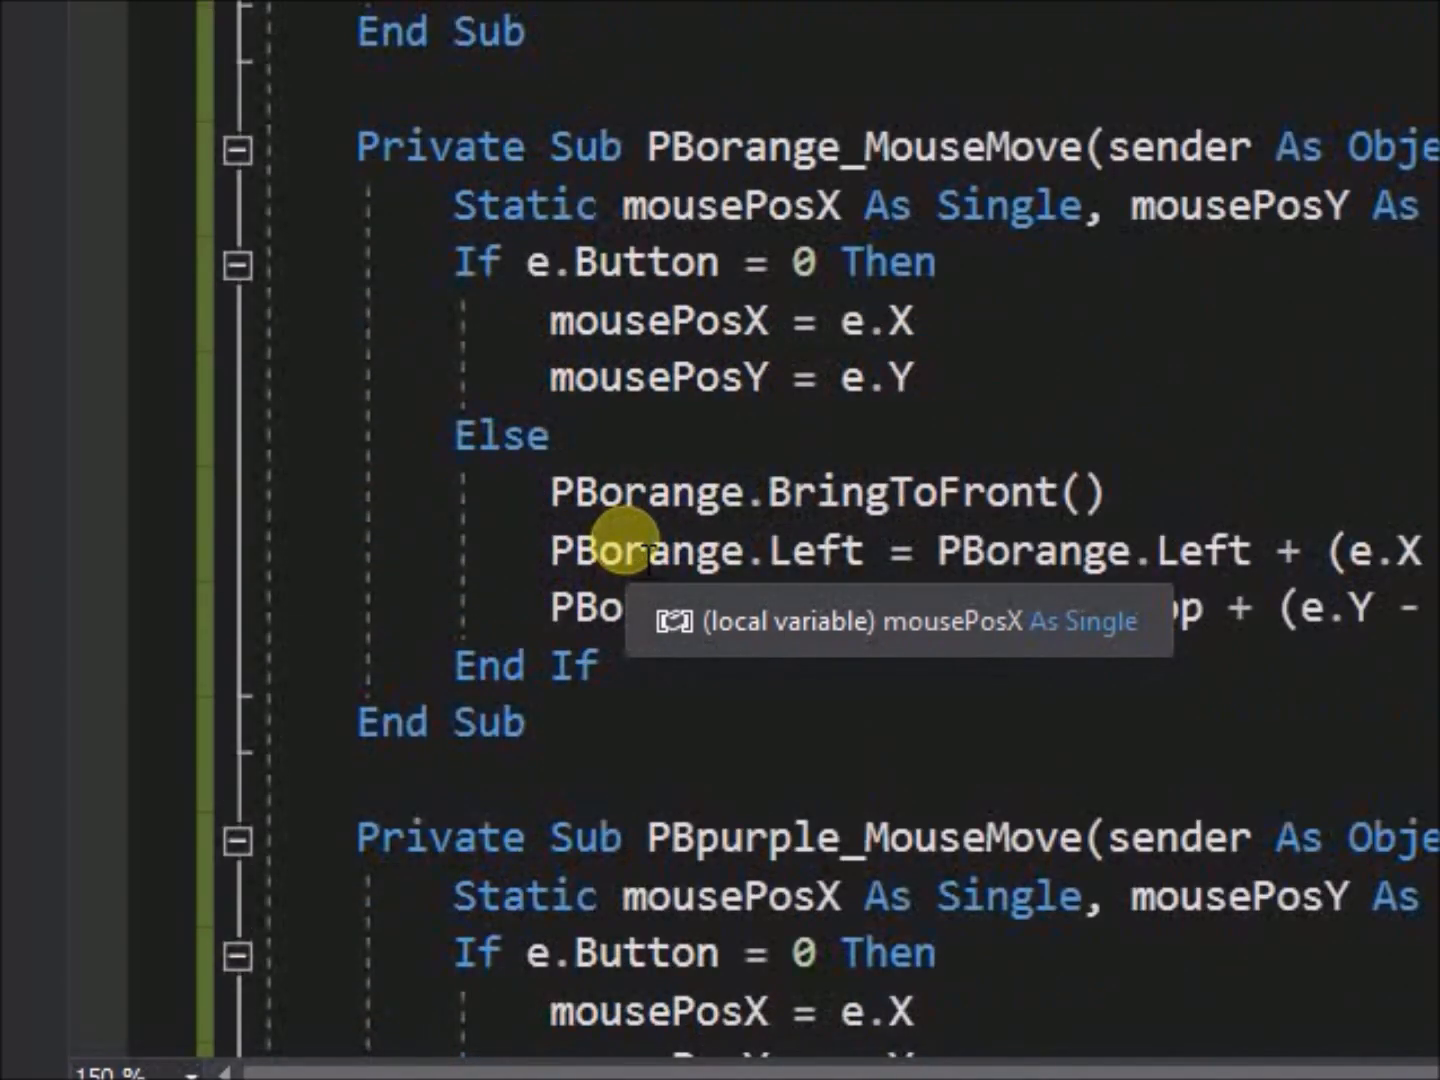
{"action": "scroll", "scroll_direction": "down", "scroll_amount": 3}
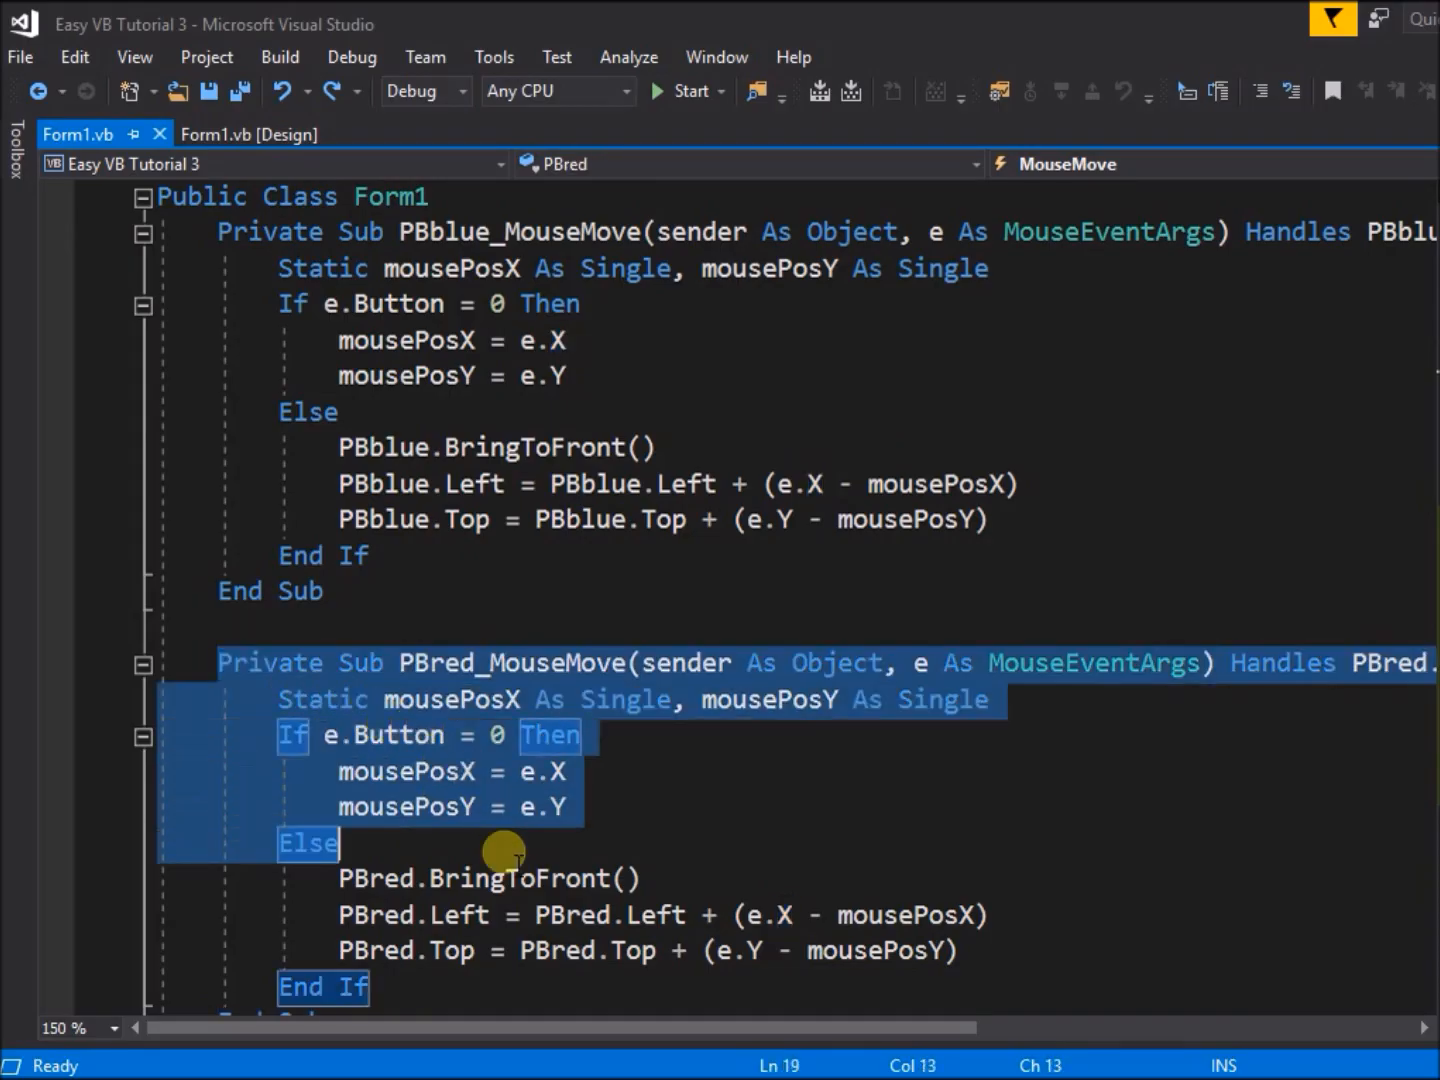
{"action": "scroll", "scroll_direction": "down", "scroll_amount": 3}
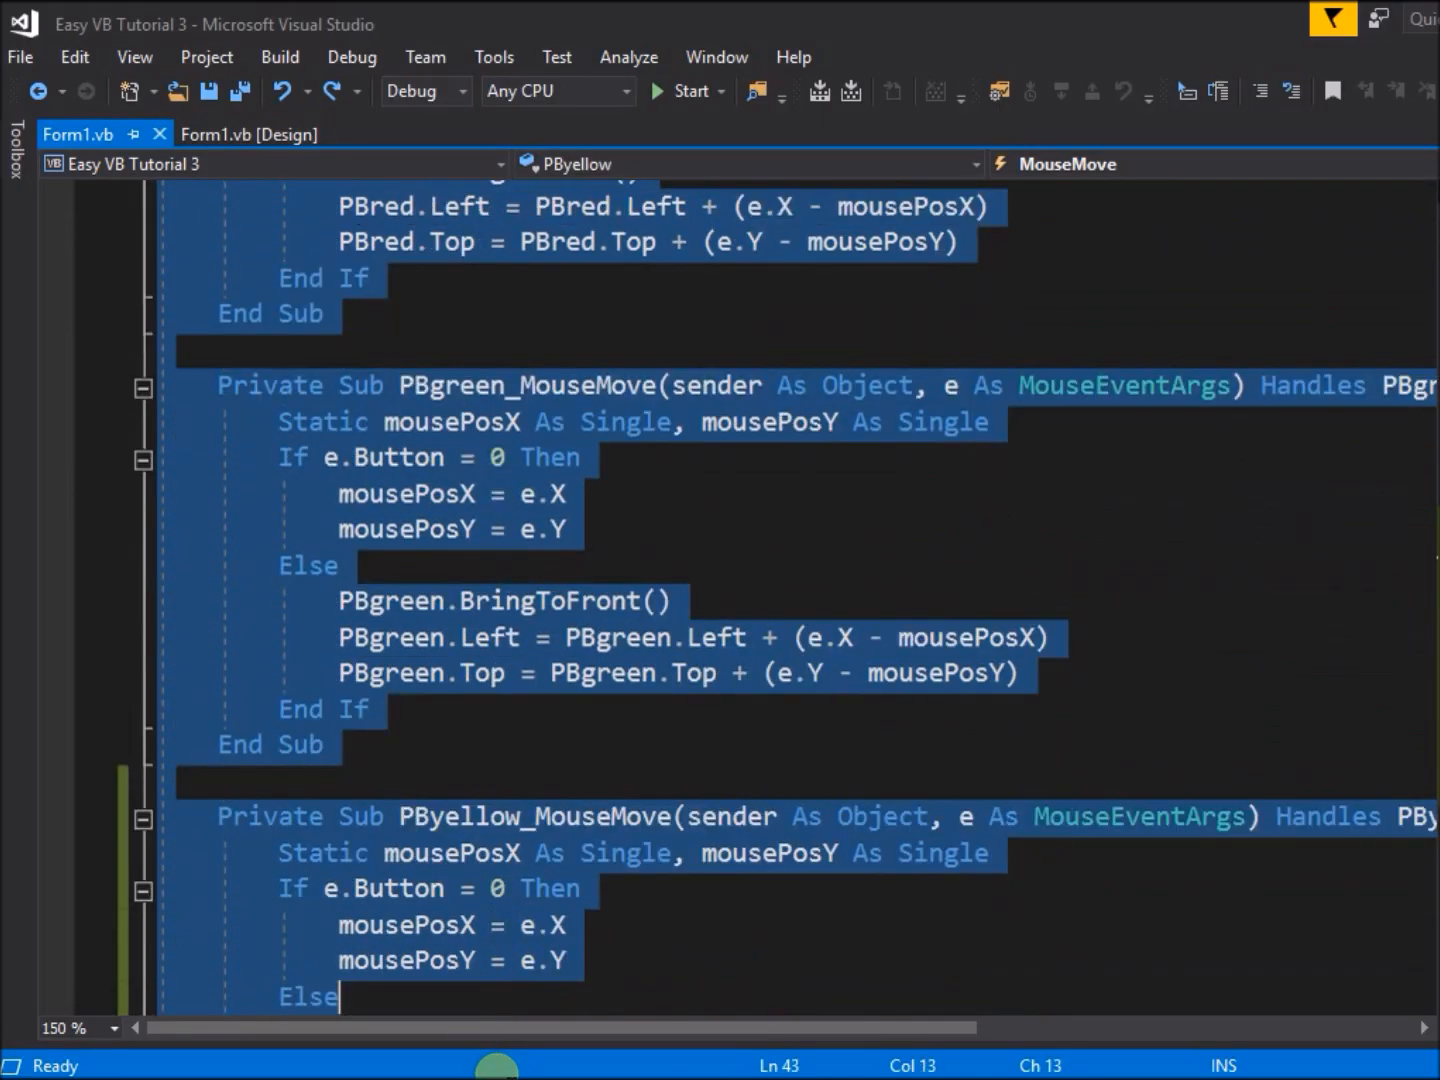
{"action": "scroll", "scroll_direction": "down", "scroll_amount": 3}
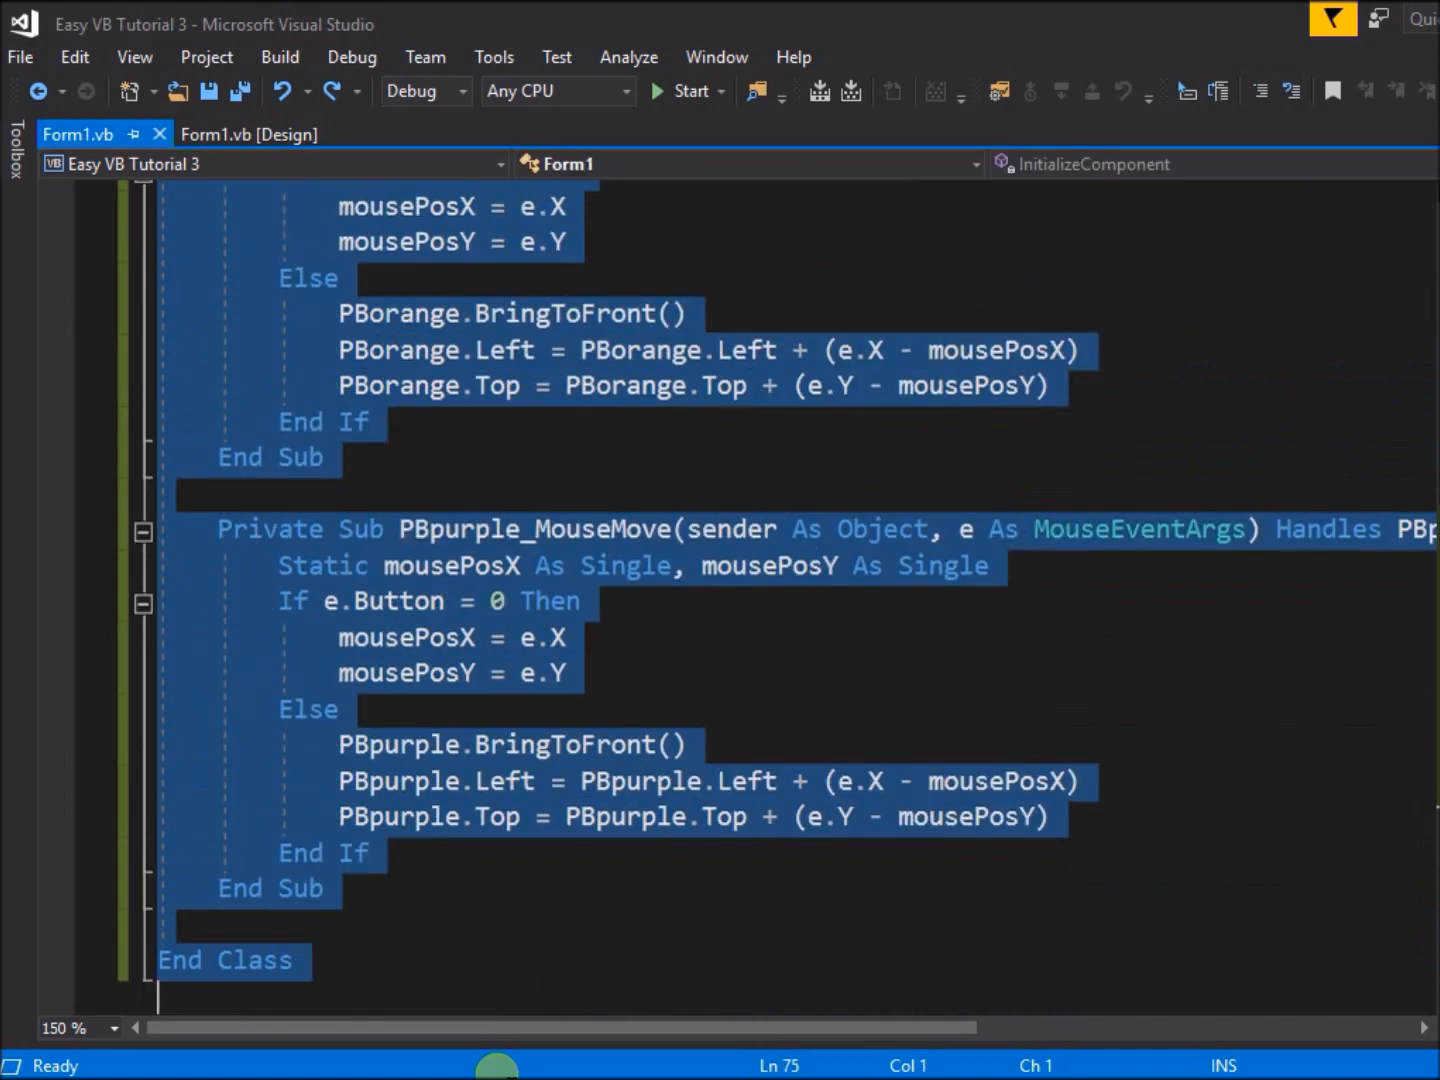
Step: Delete the selected red-through-purple subs and rename PBblue_MouseMove to AllObjects_MouseMove
{"action": "key", "text": "delete"}
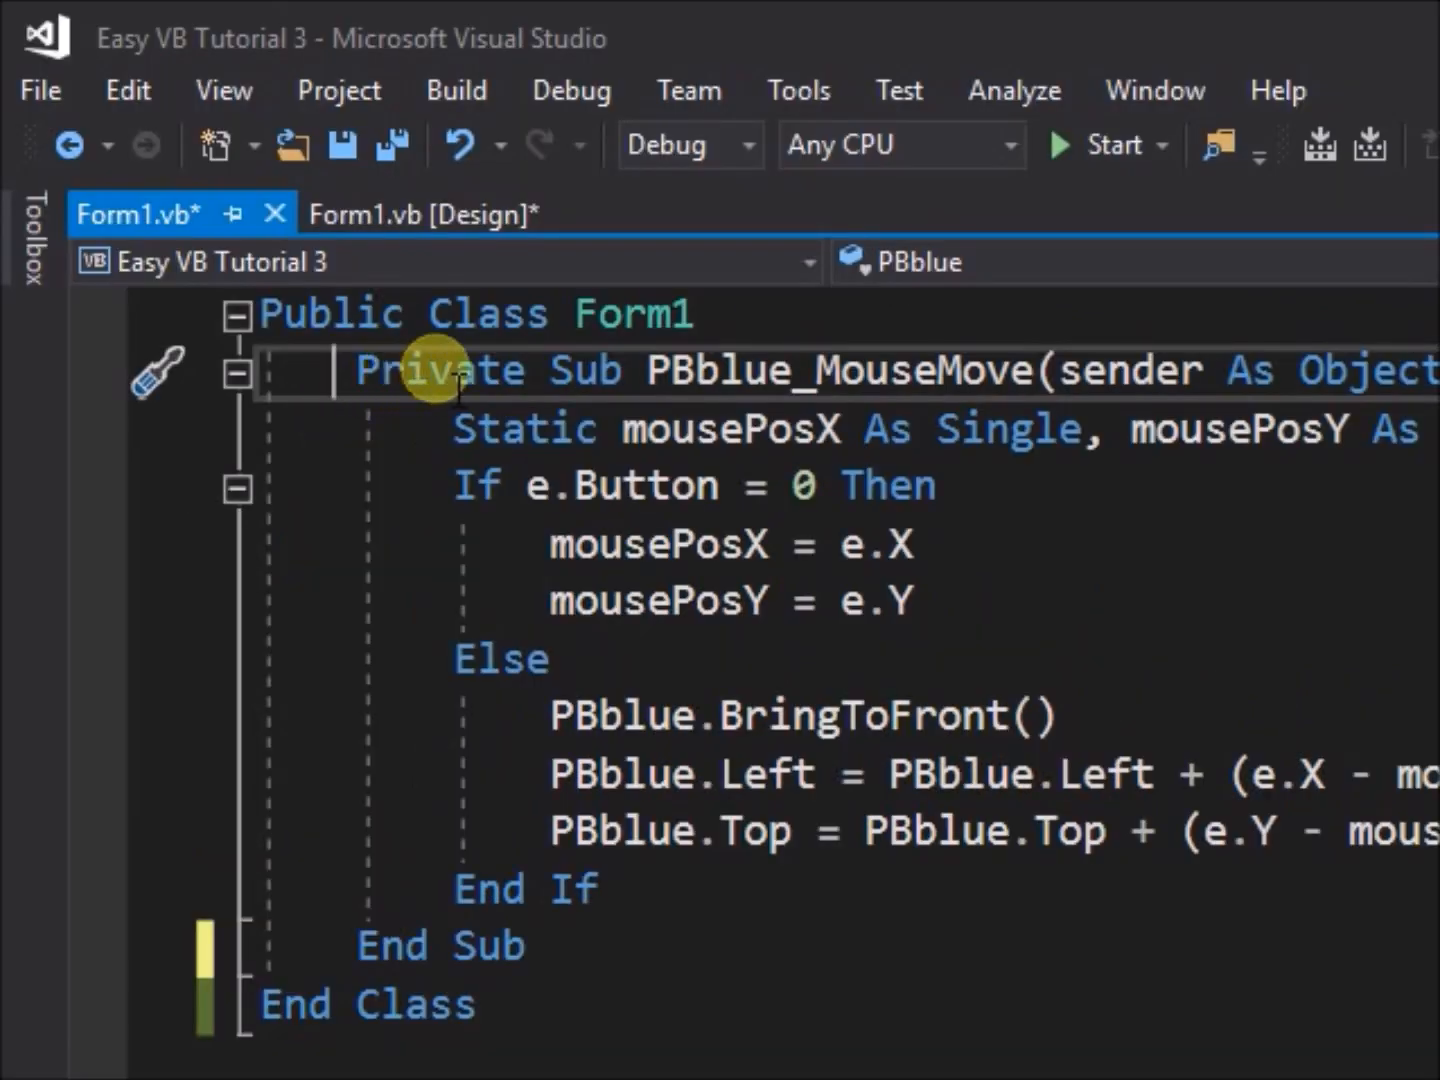
{"action": "scroll", "scroll_direction": "right", "scroll_amount": 3}
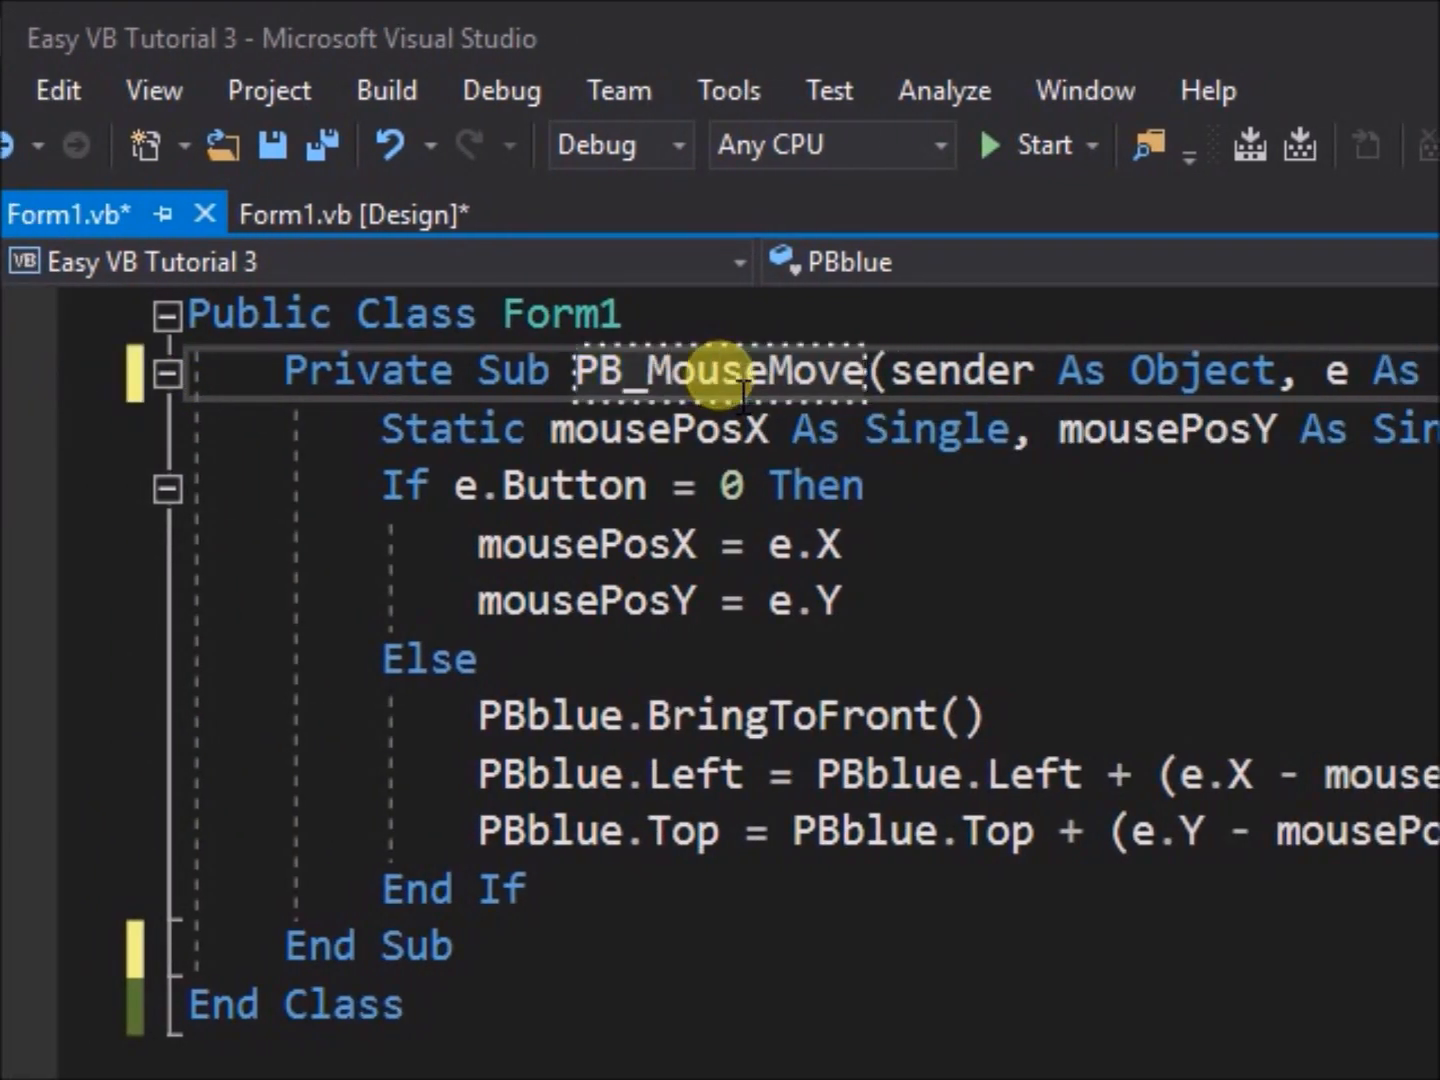
{"action": "type", "text": "AllObjects"}
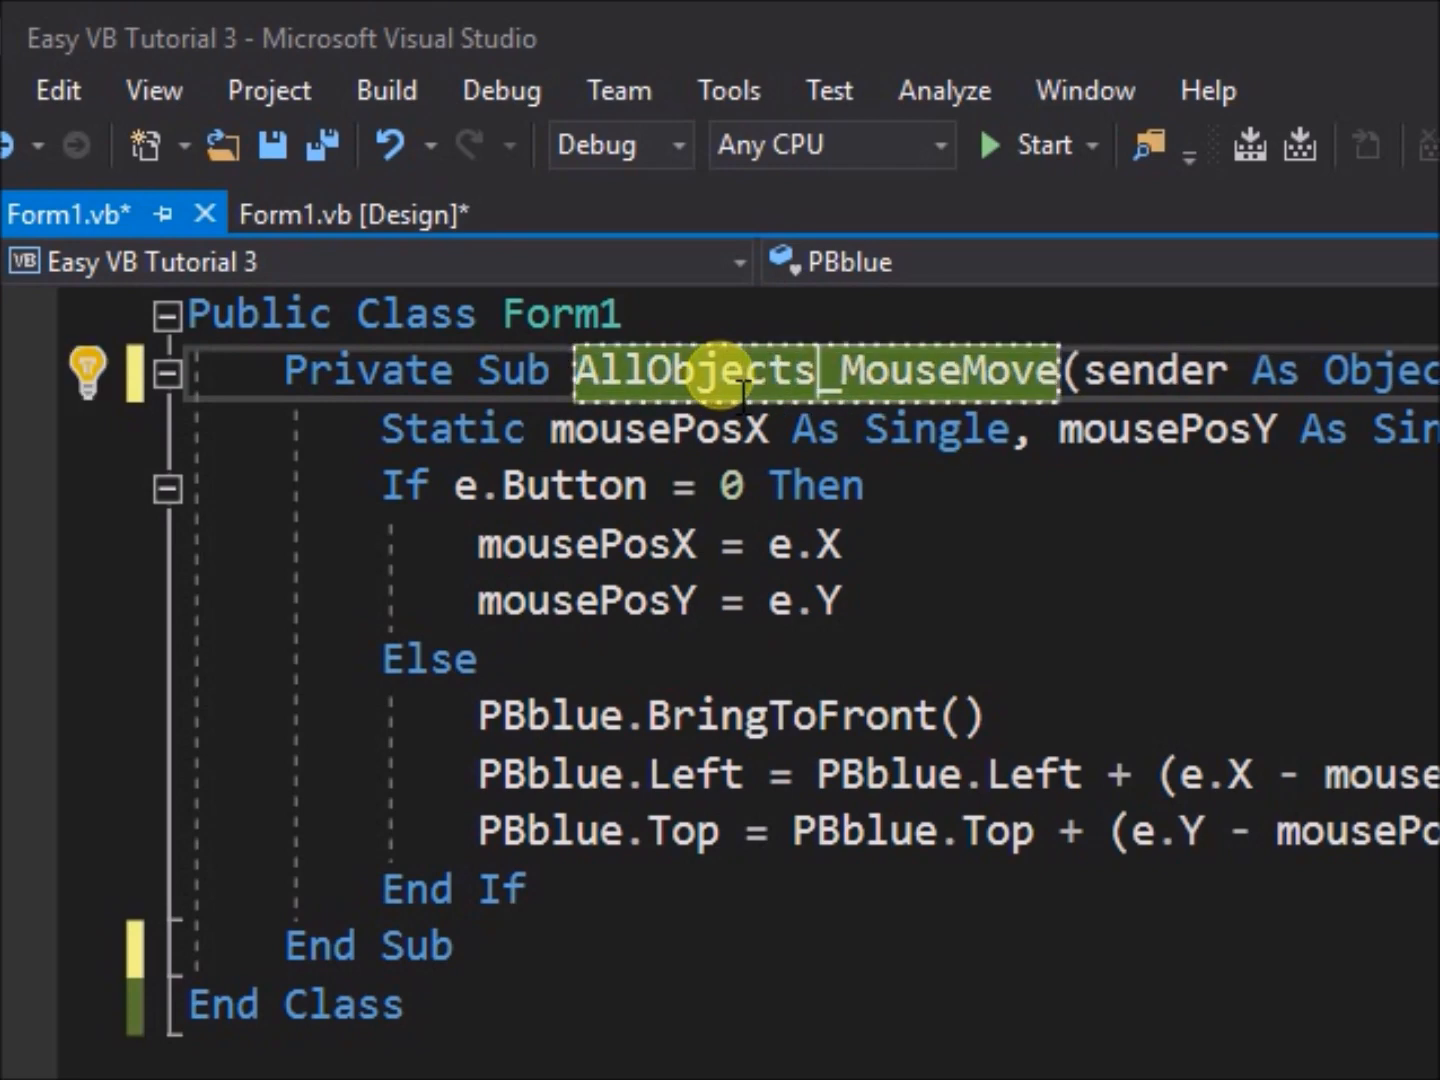
{"action": "double_click", "coordinate": [665, 330]}
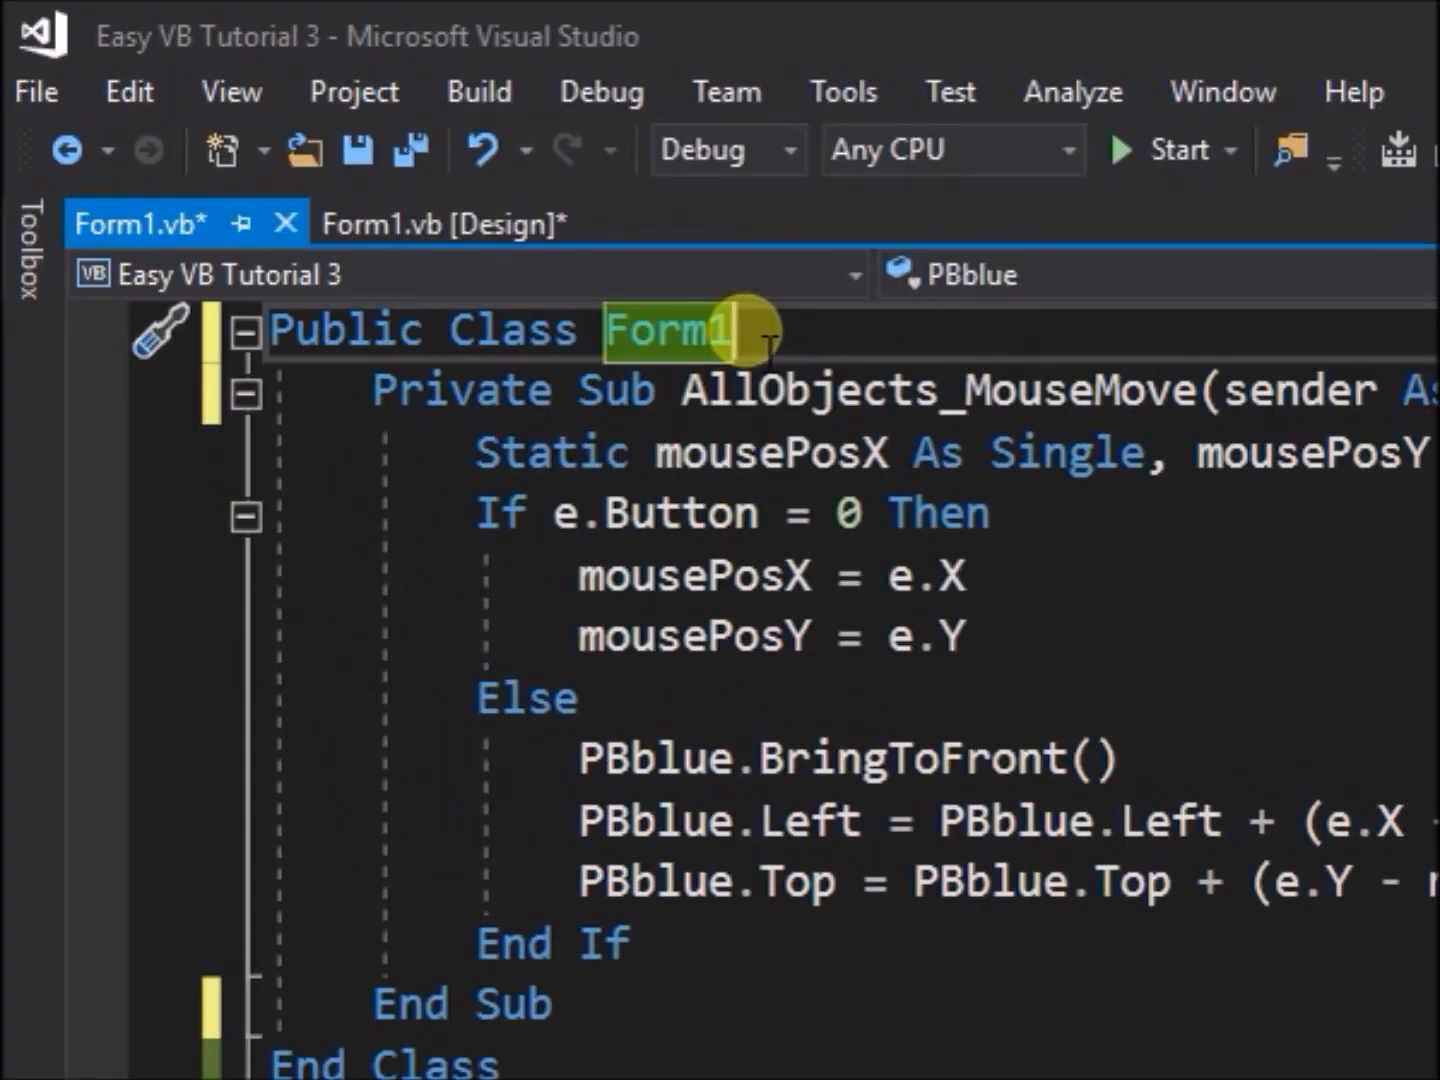
Step: Type 'Dim EventObject As Object' below Public Class Form1
{"action": "type", "text": "D"}
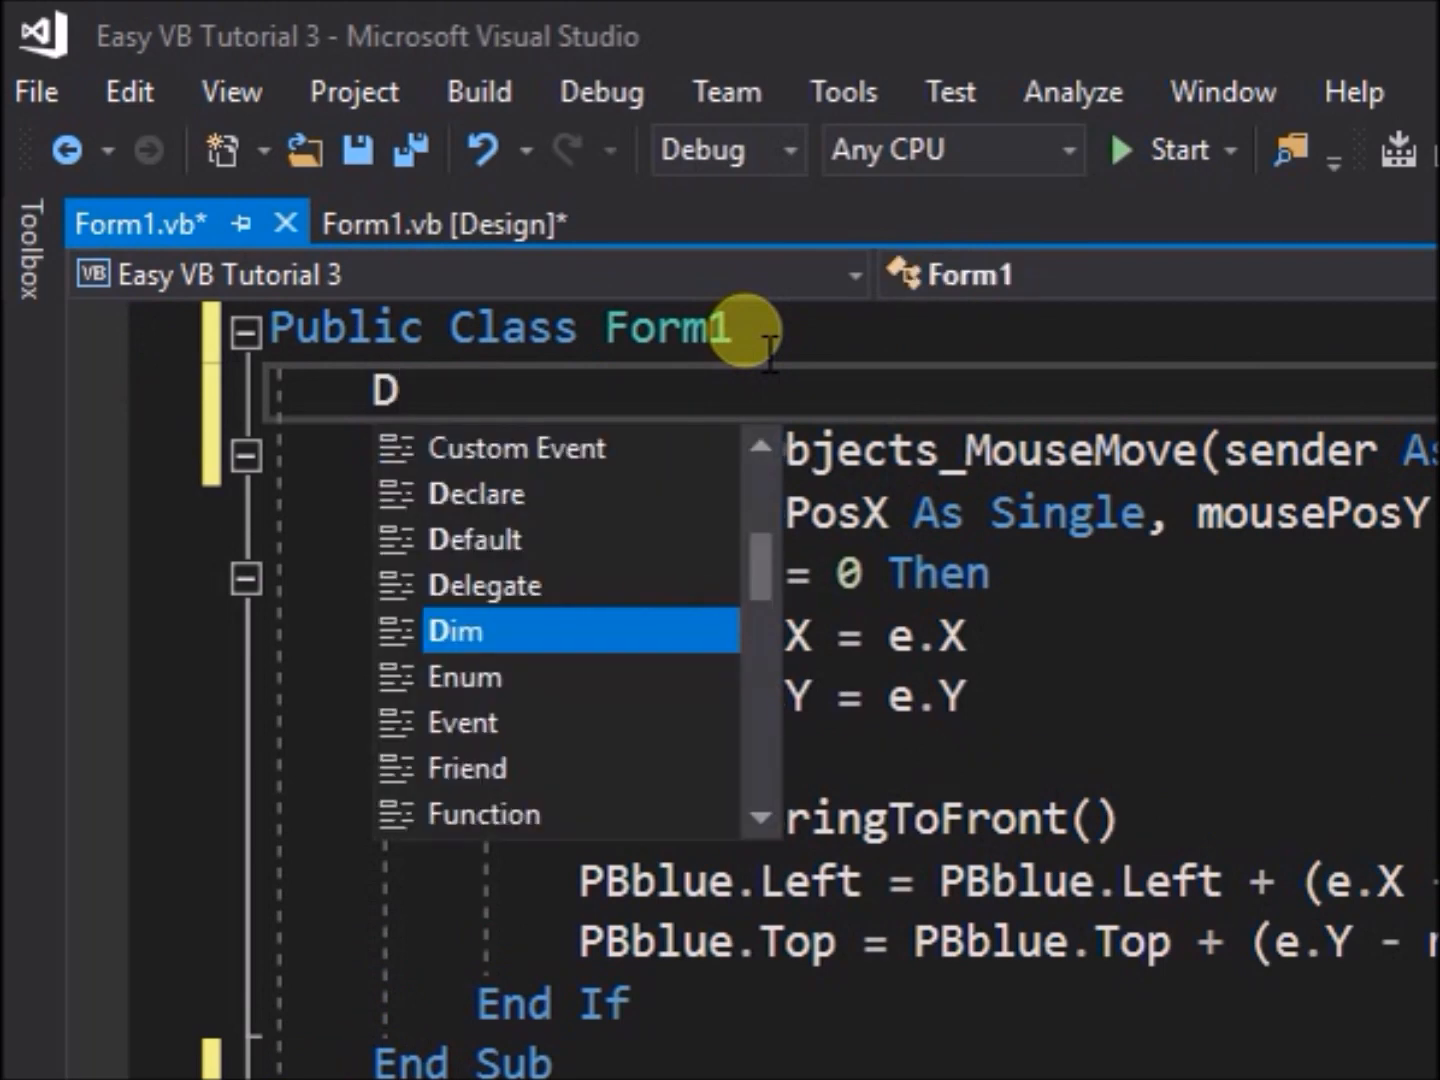
{"action": "type", "text": "im E"}
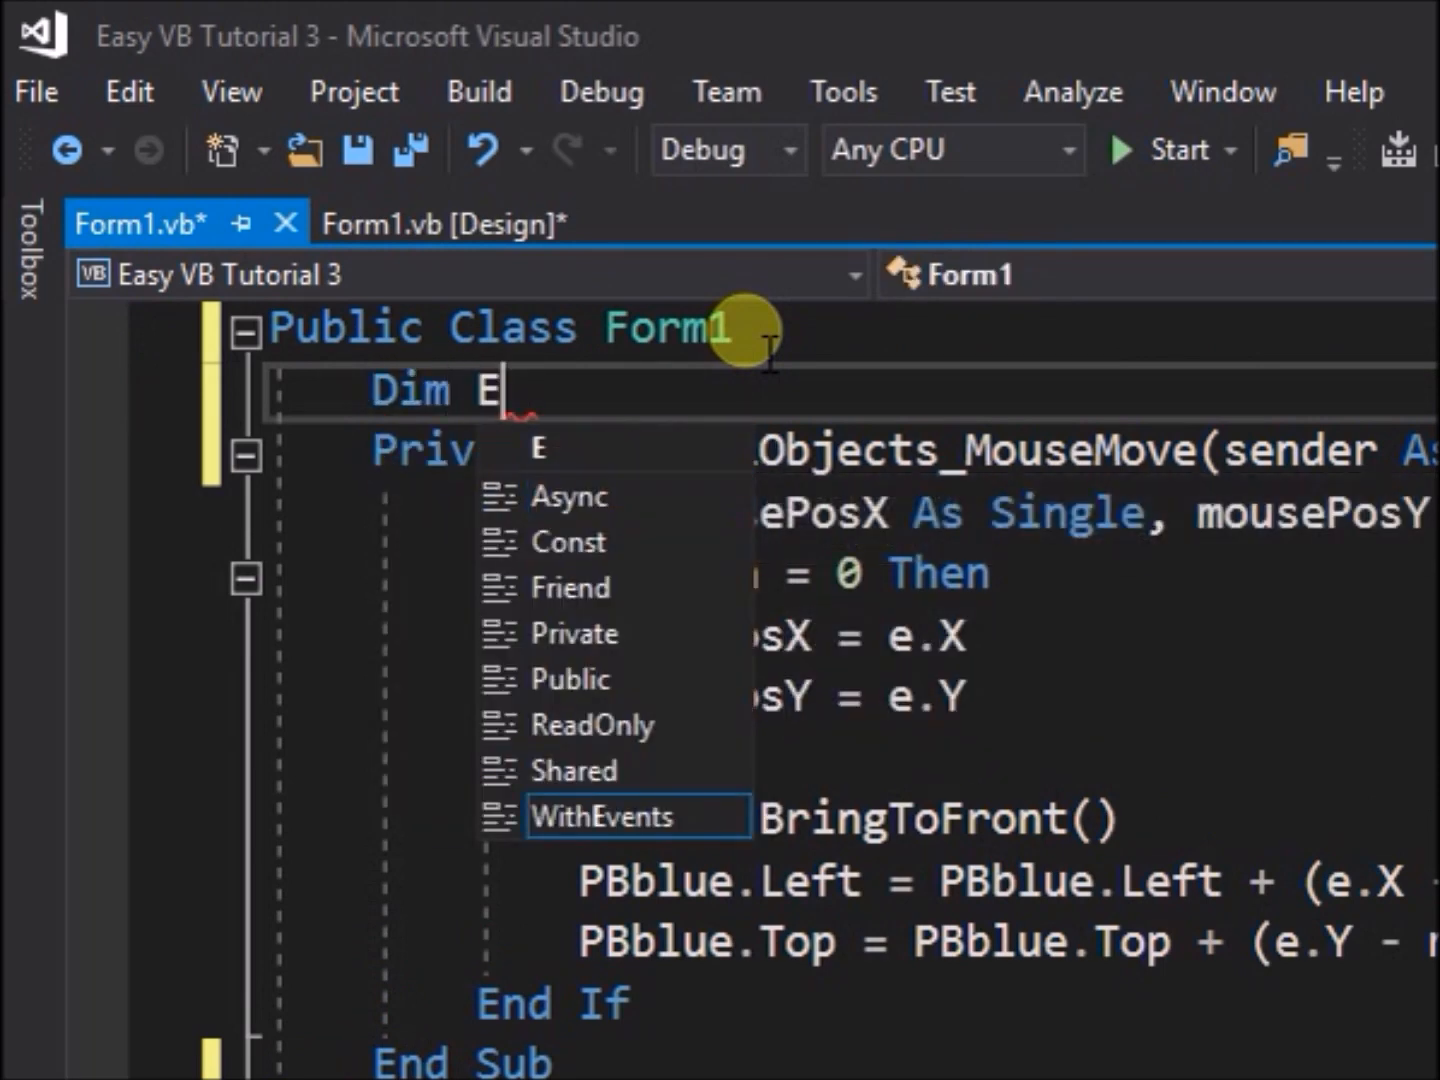
{"action": "type", "text": "vent"}
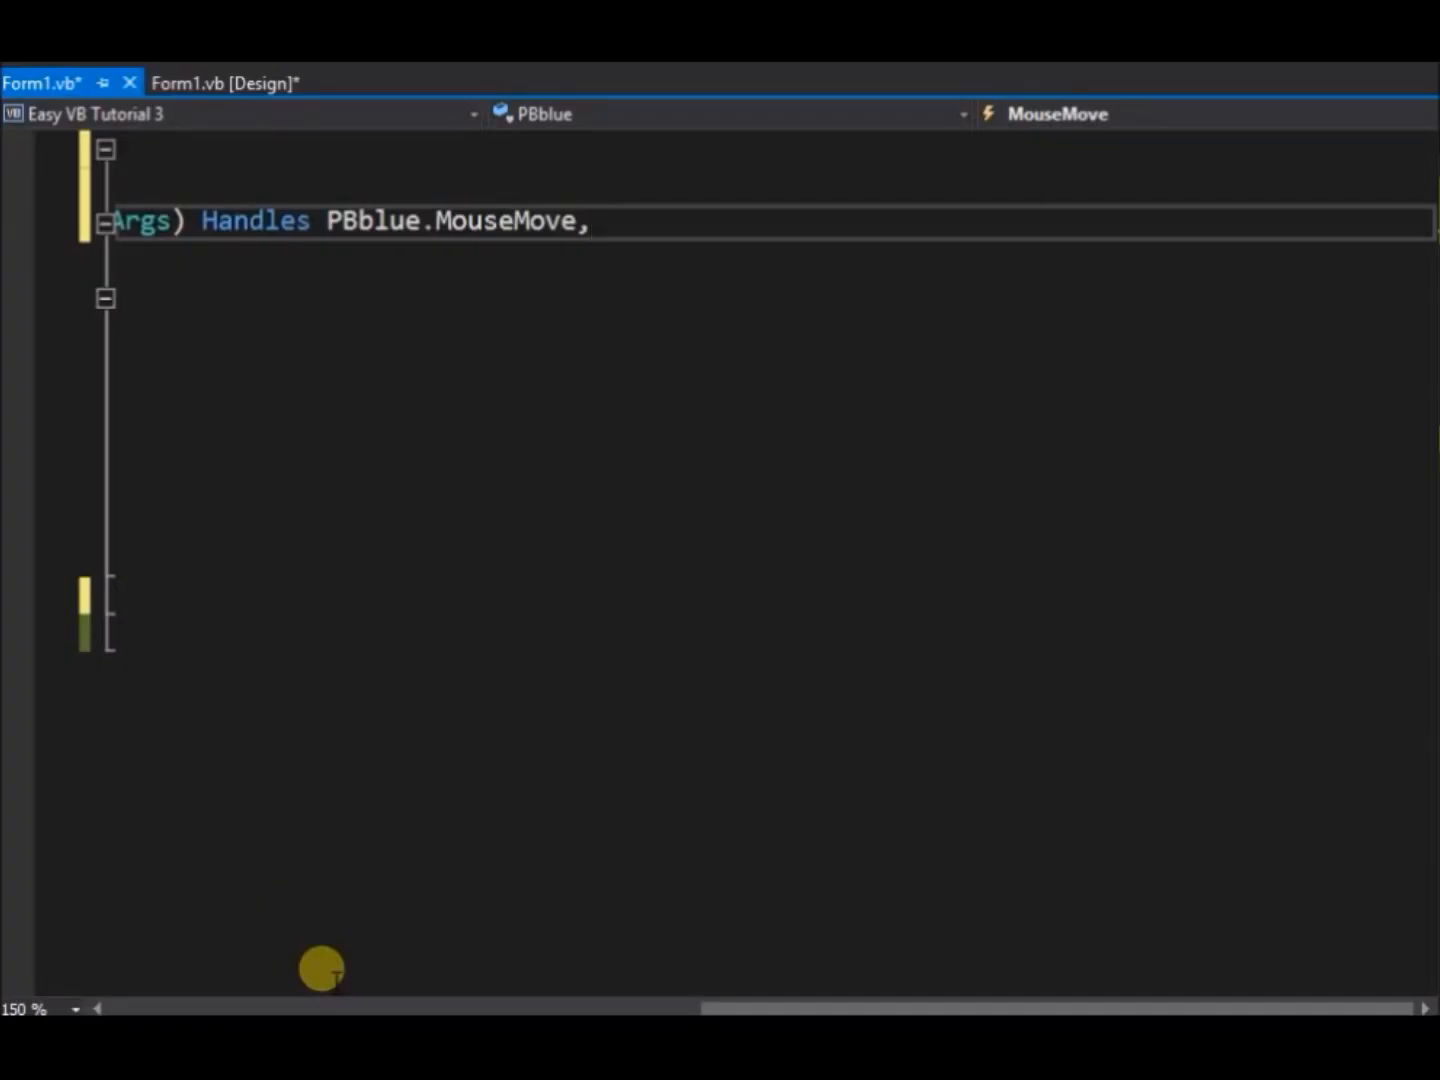
Step: Append PBred, PBgreen, PByellow, PBorange and PBpurple .MouseMove to the Handles clause
{"action": "type", "text": "PBr"}
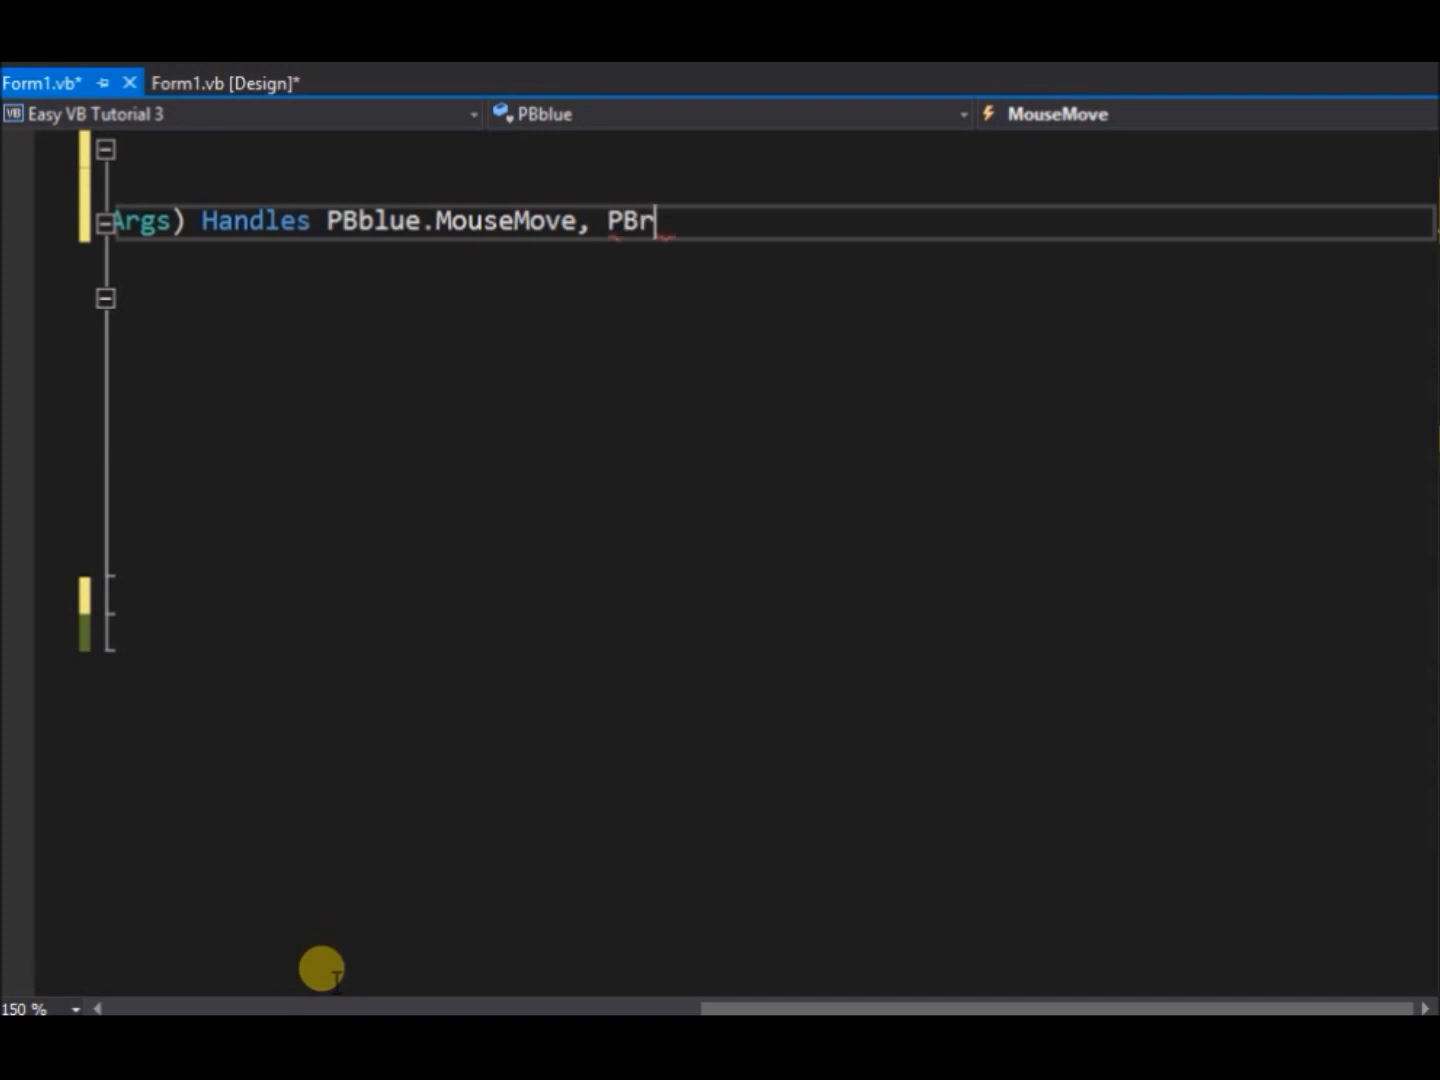
{"action": "type", "text": "ed.MouseMove"}
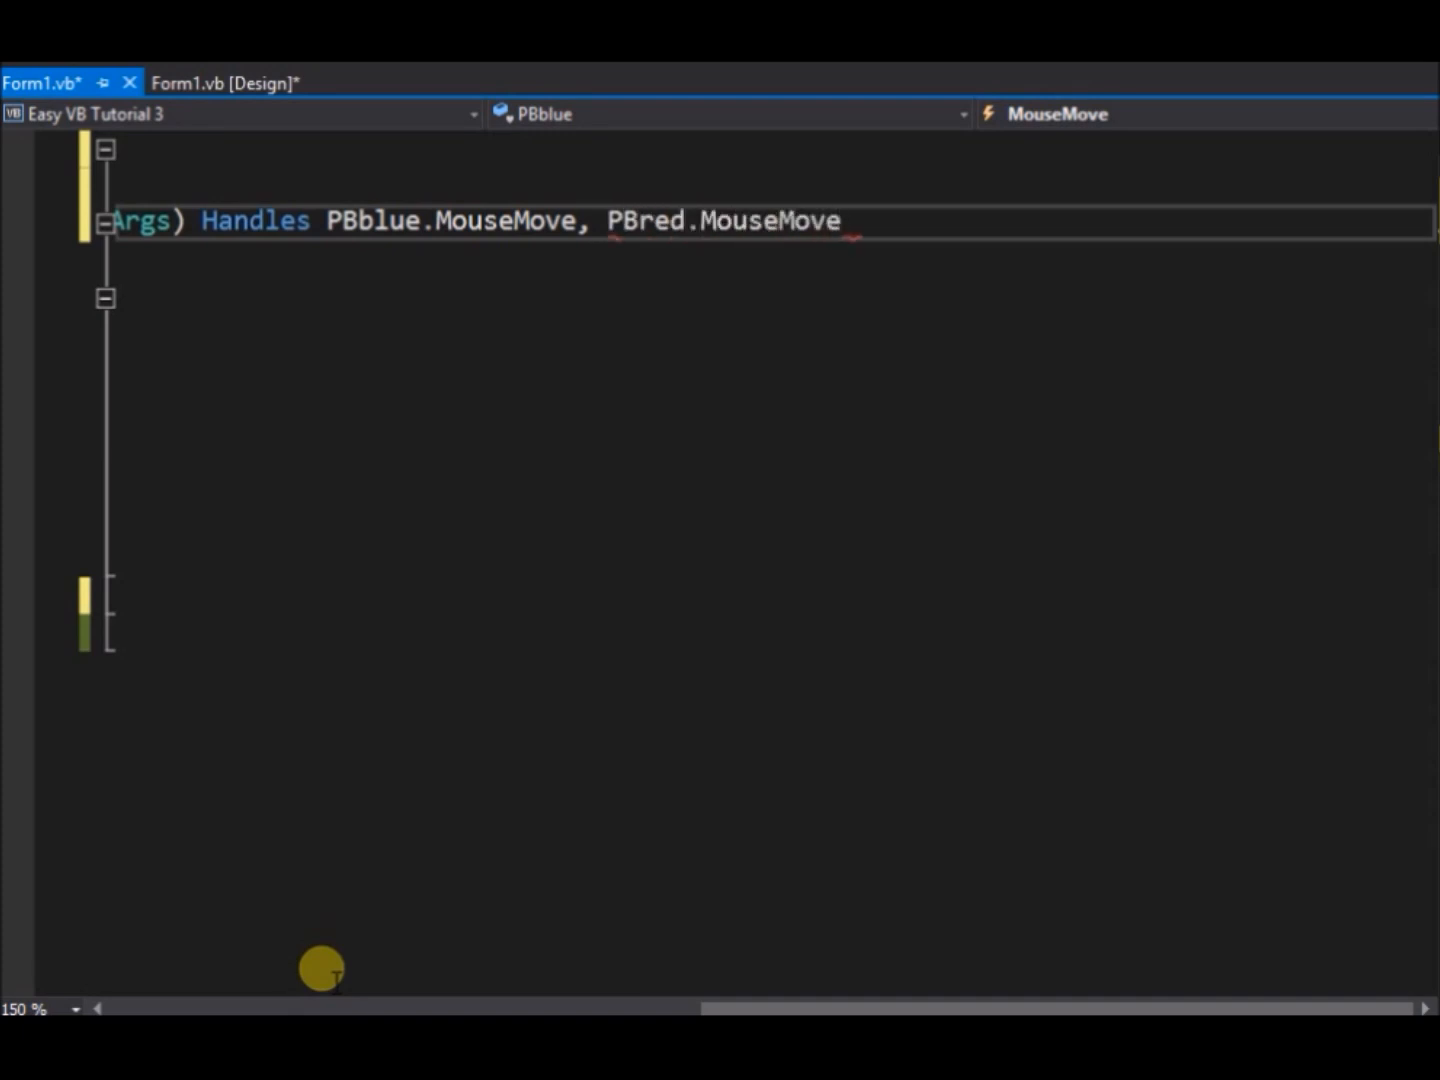
{"action": "type", "text": ", PBgreen.Mo"}
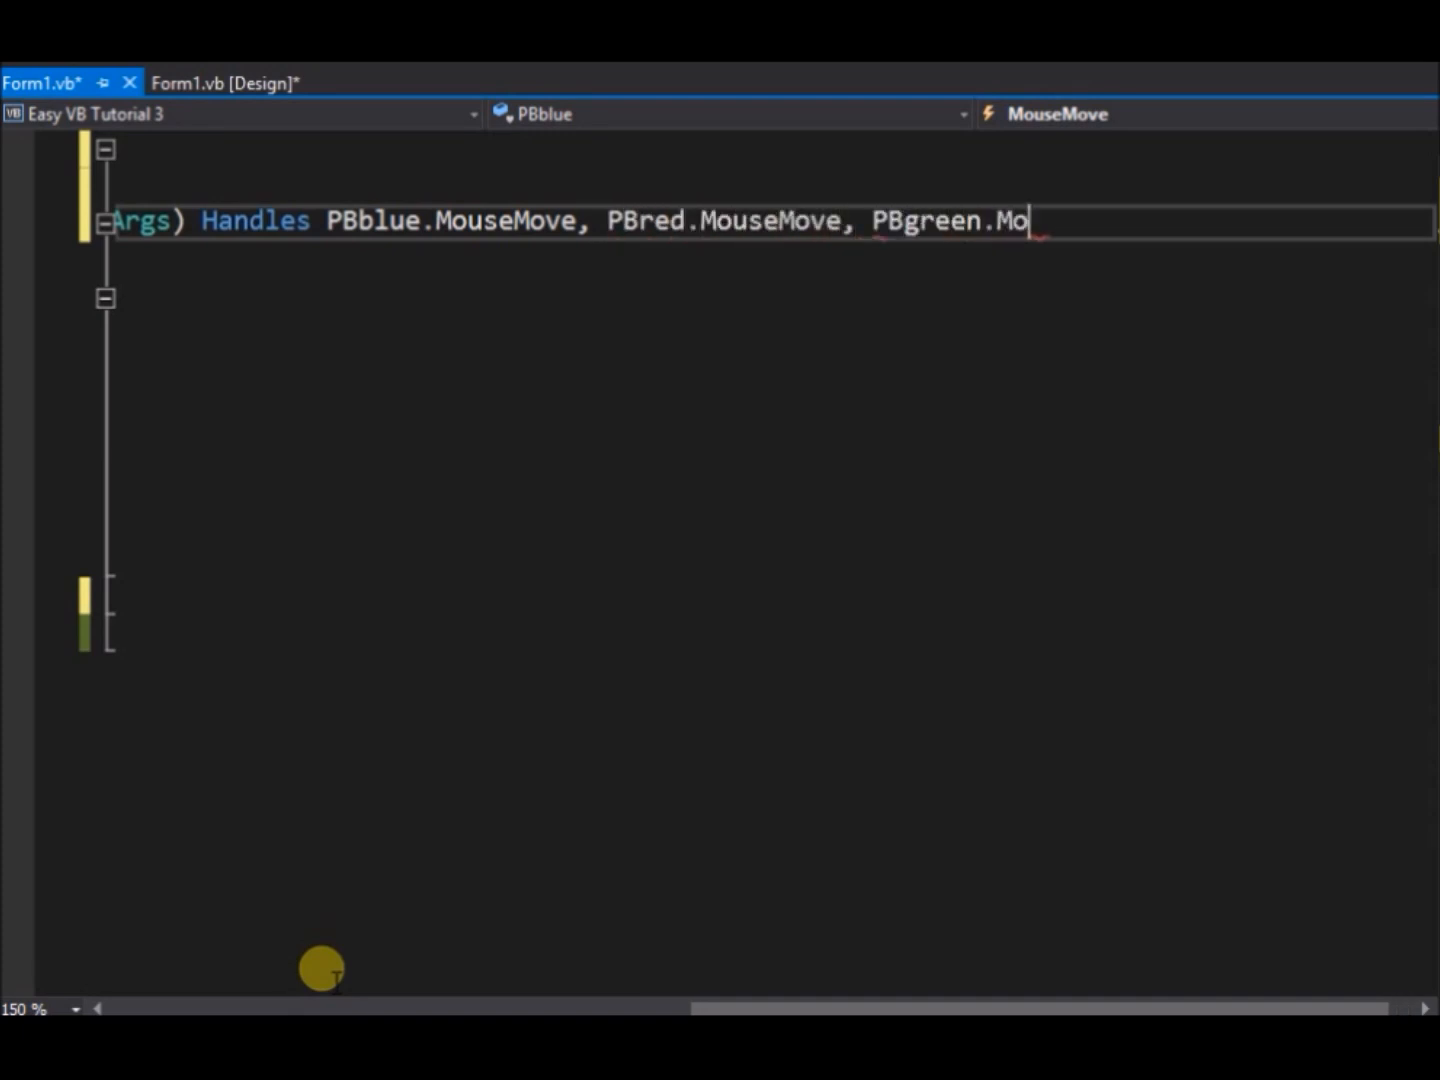
{"action": "type", "text": "useMove, PByel"}
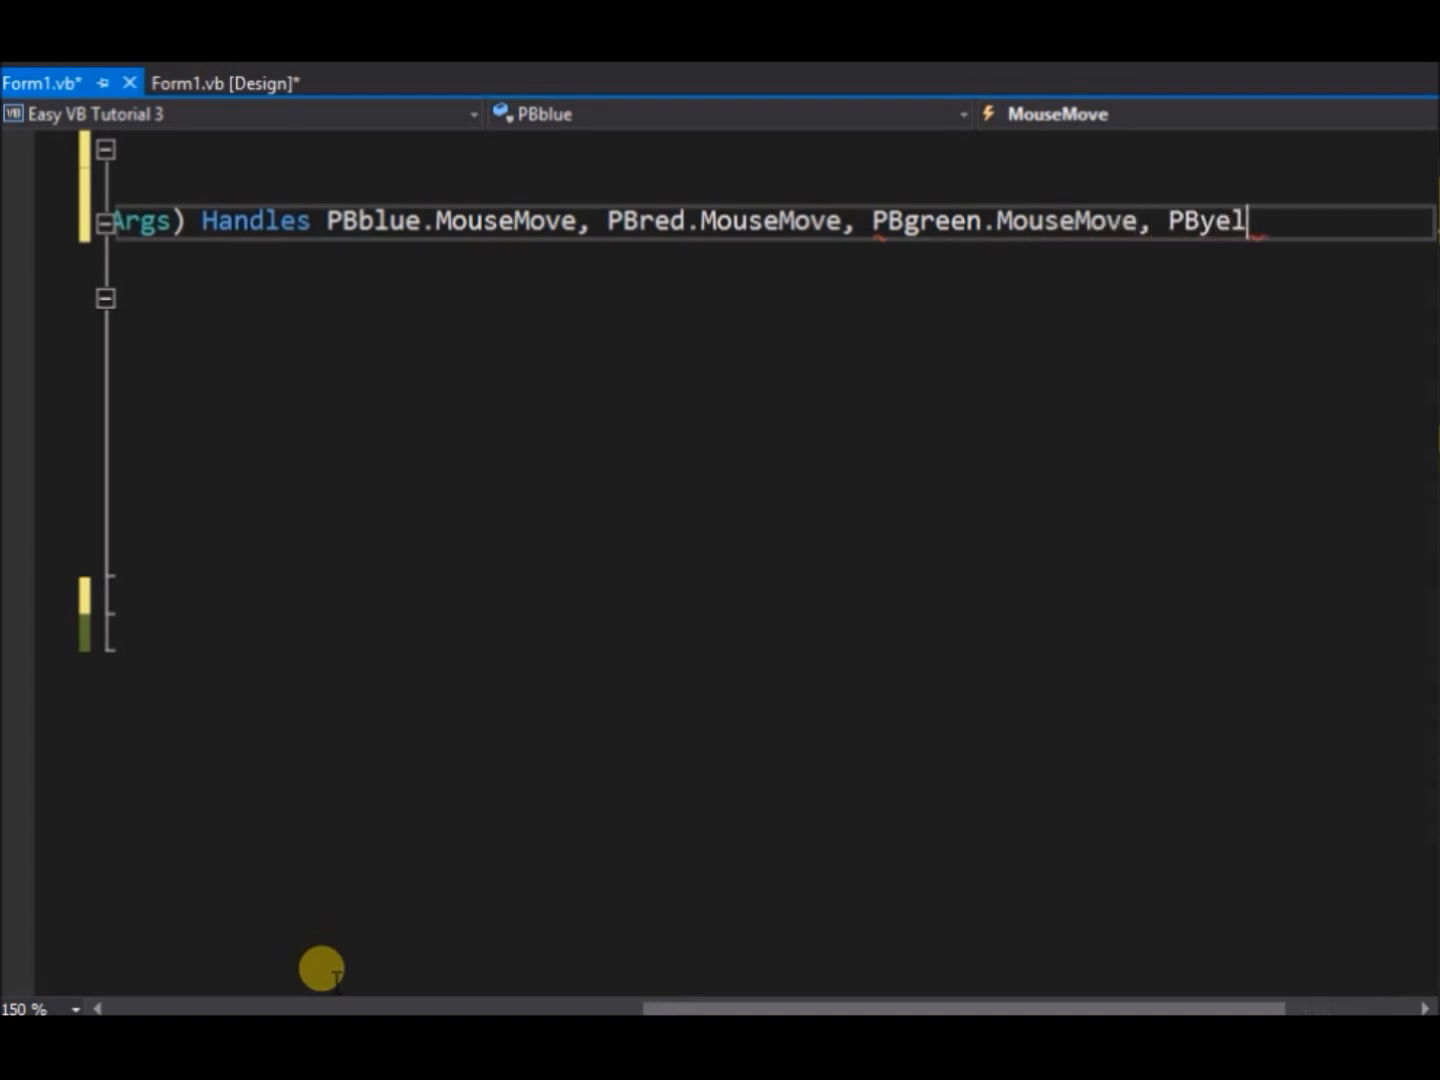
{"action": "type", "text": "low.MouseMove"}
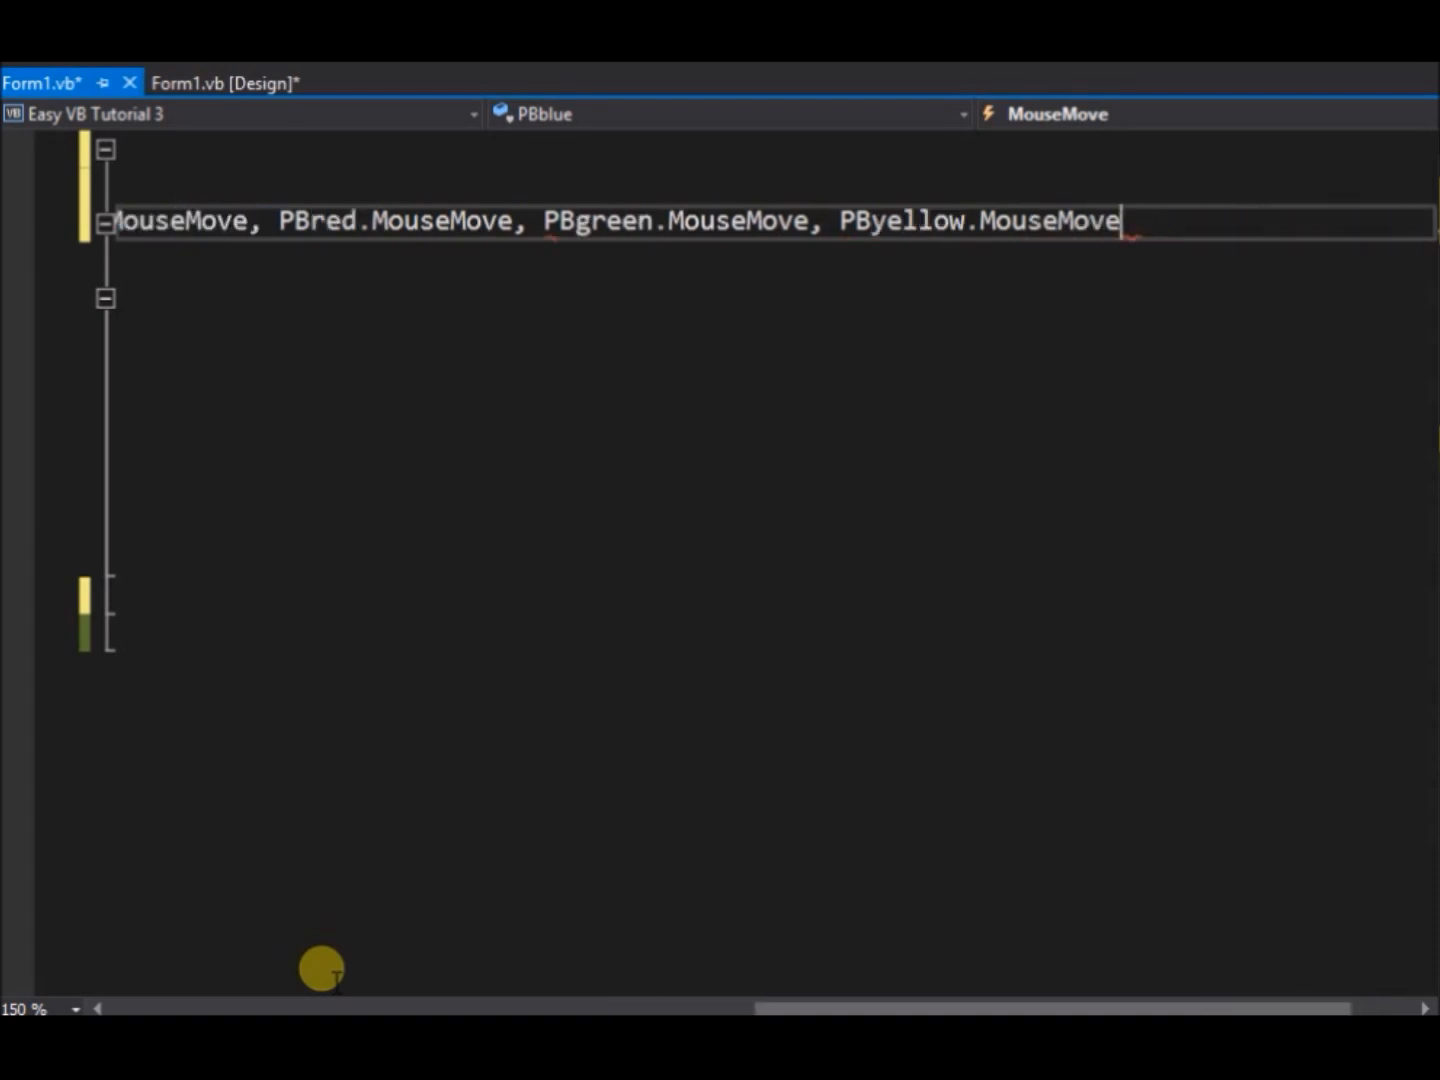
{"action": "type", "text": ", PBorange.MouseMove,"}
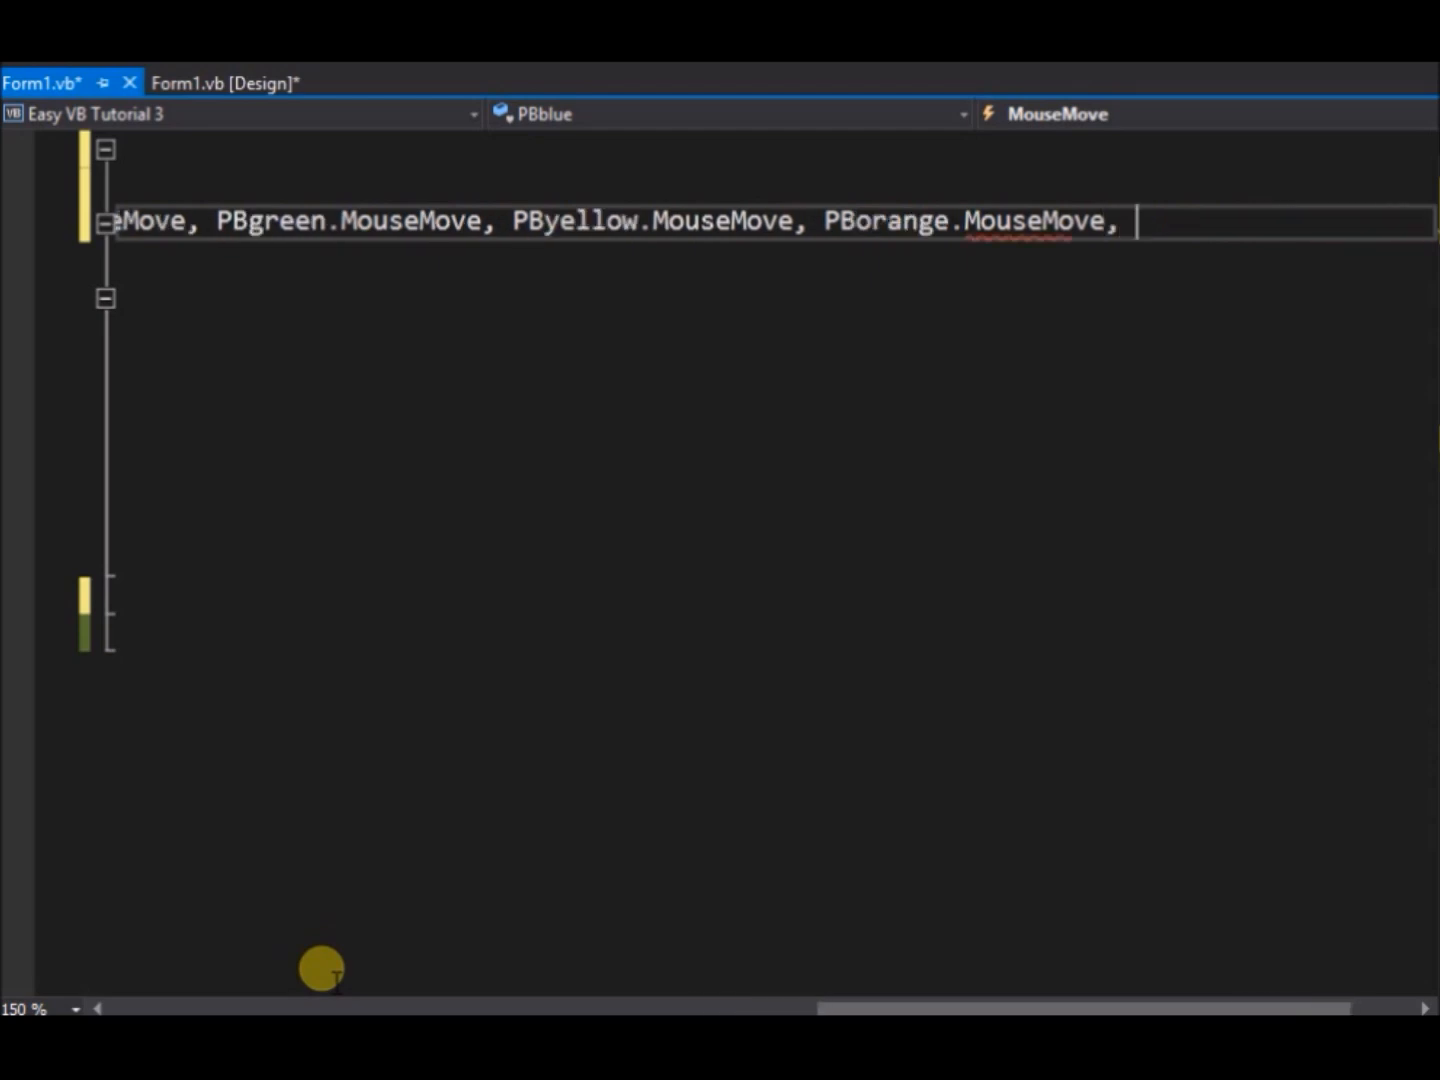
{"action": "type", "text": "PBpurple"}
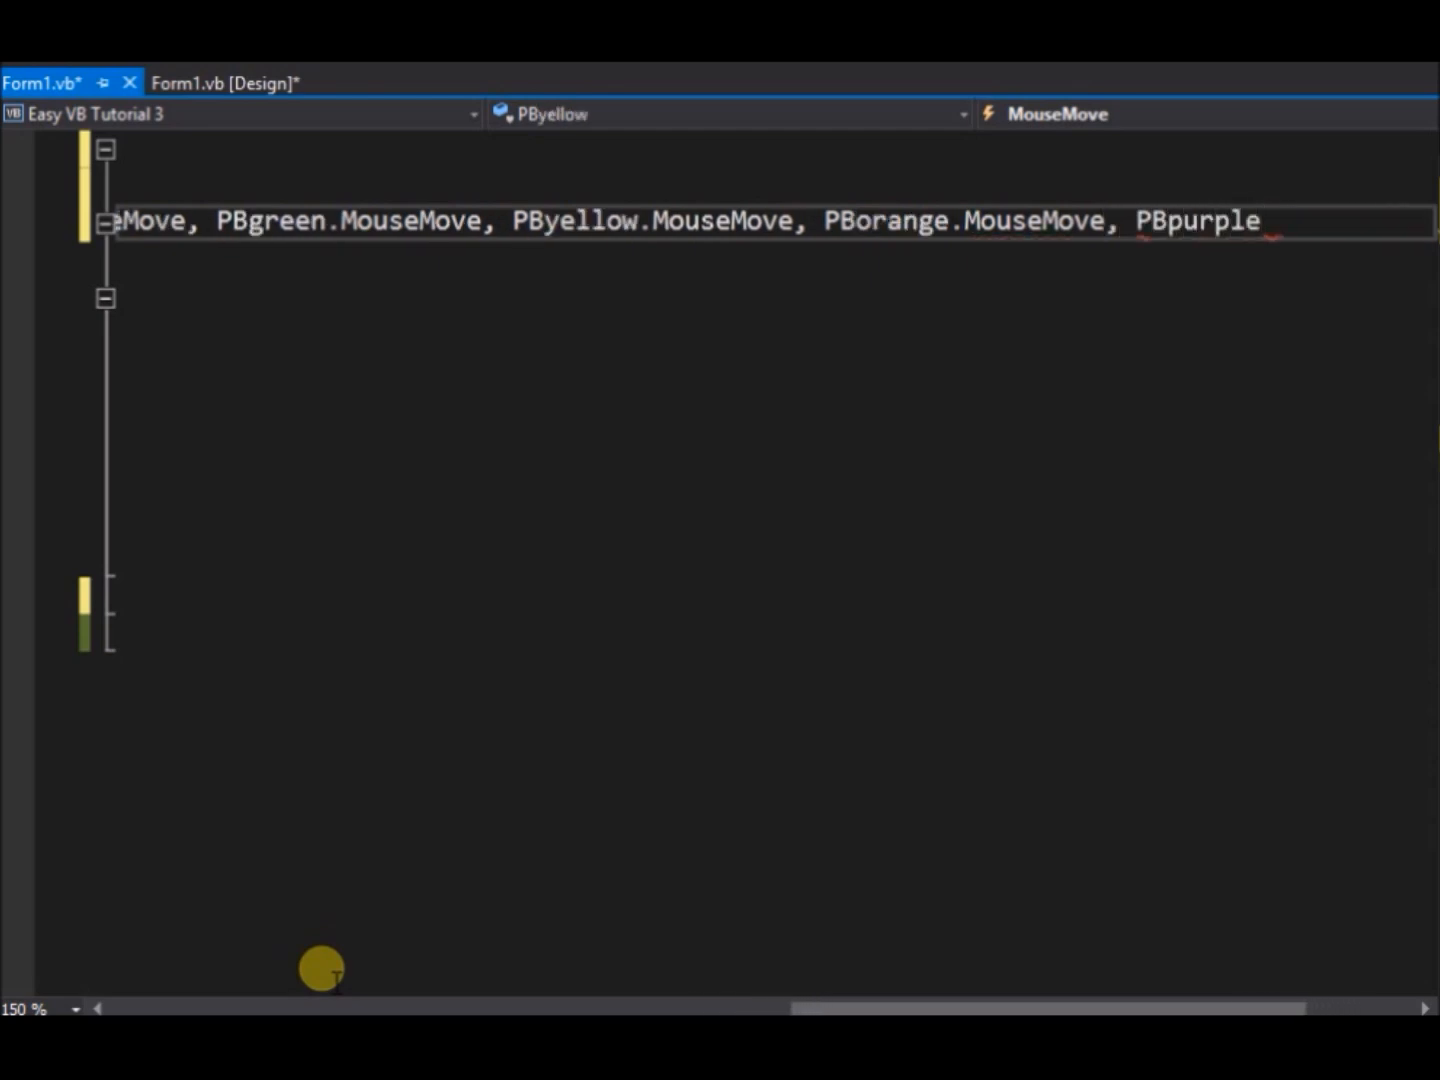
{"action": "type", "text": ".MouseMove(sender As"}
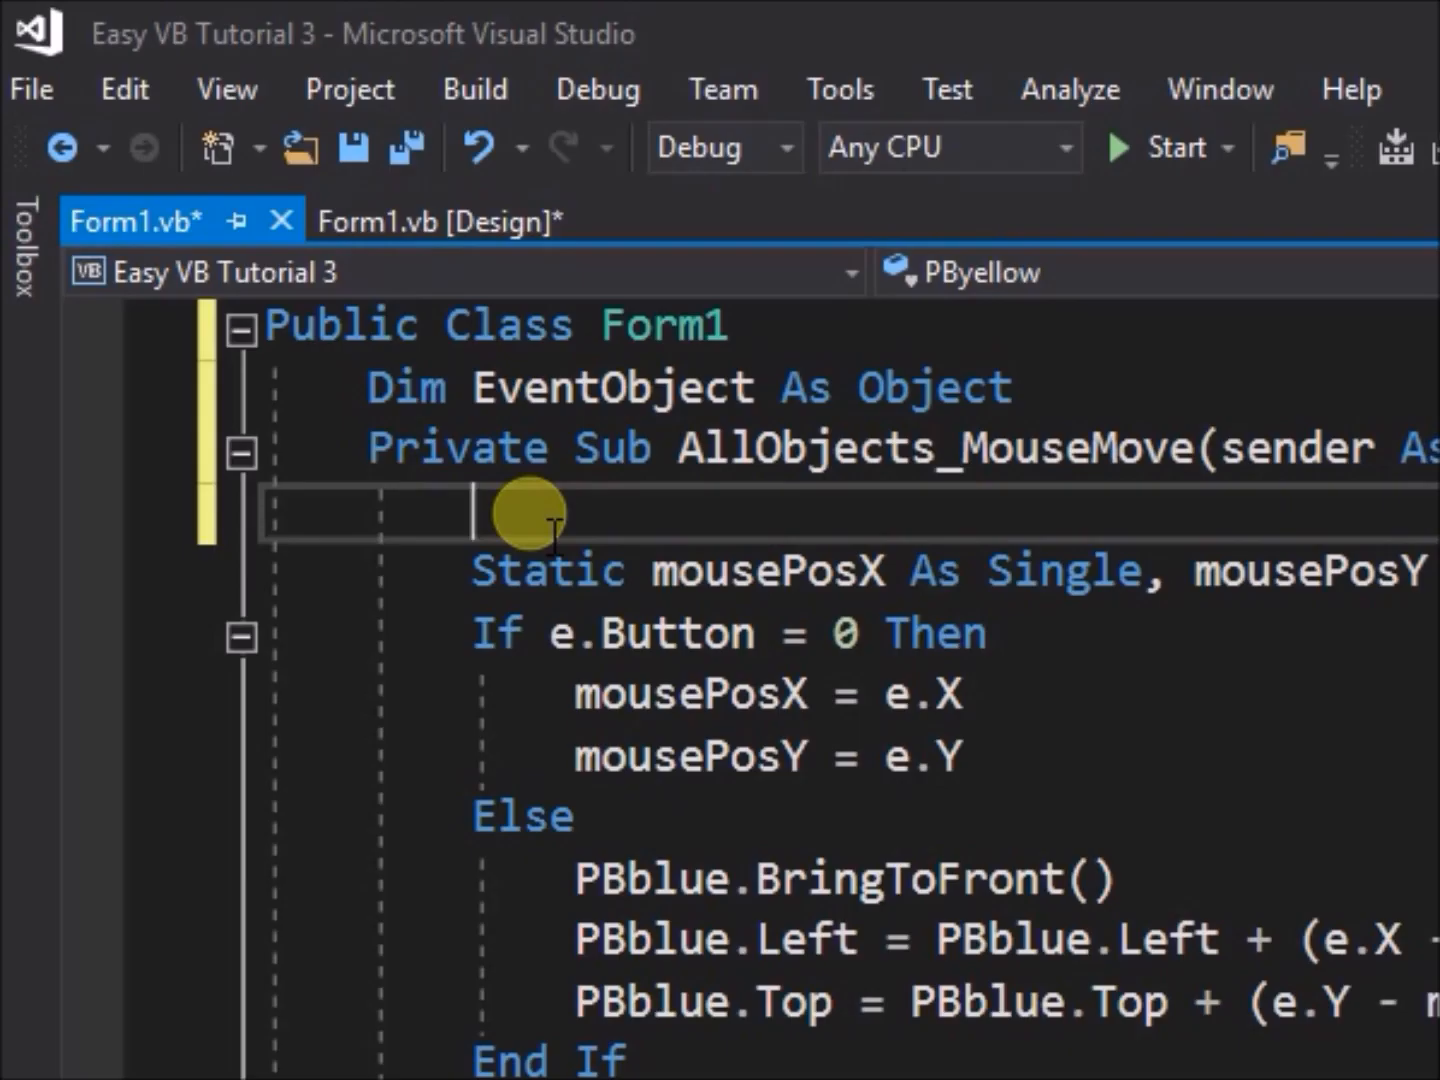
Step: Add 'EventObject = sender' as the first line inside AllObjects_MouseMove
{"action": "type", "text": "Event"}
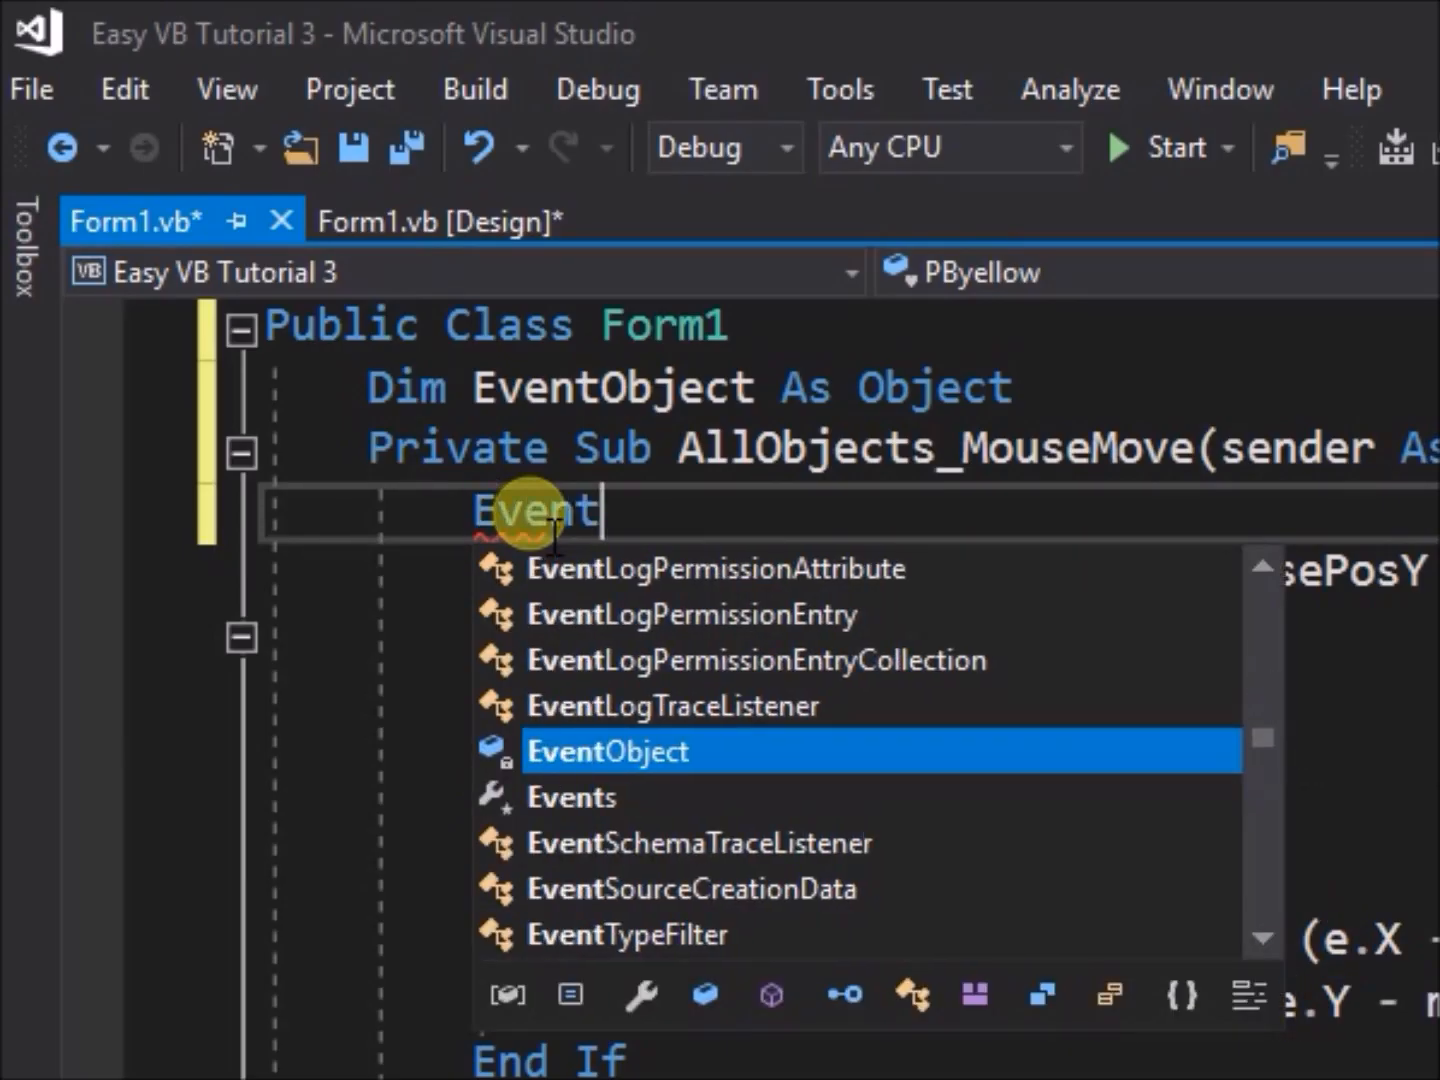
{"action": "type", "text": "Object"}
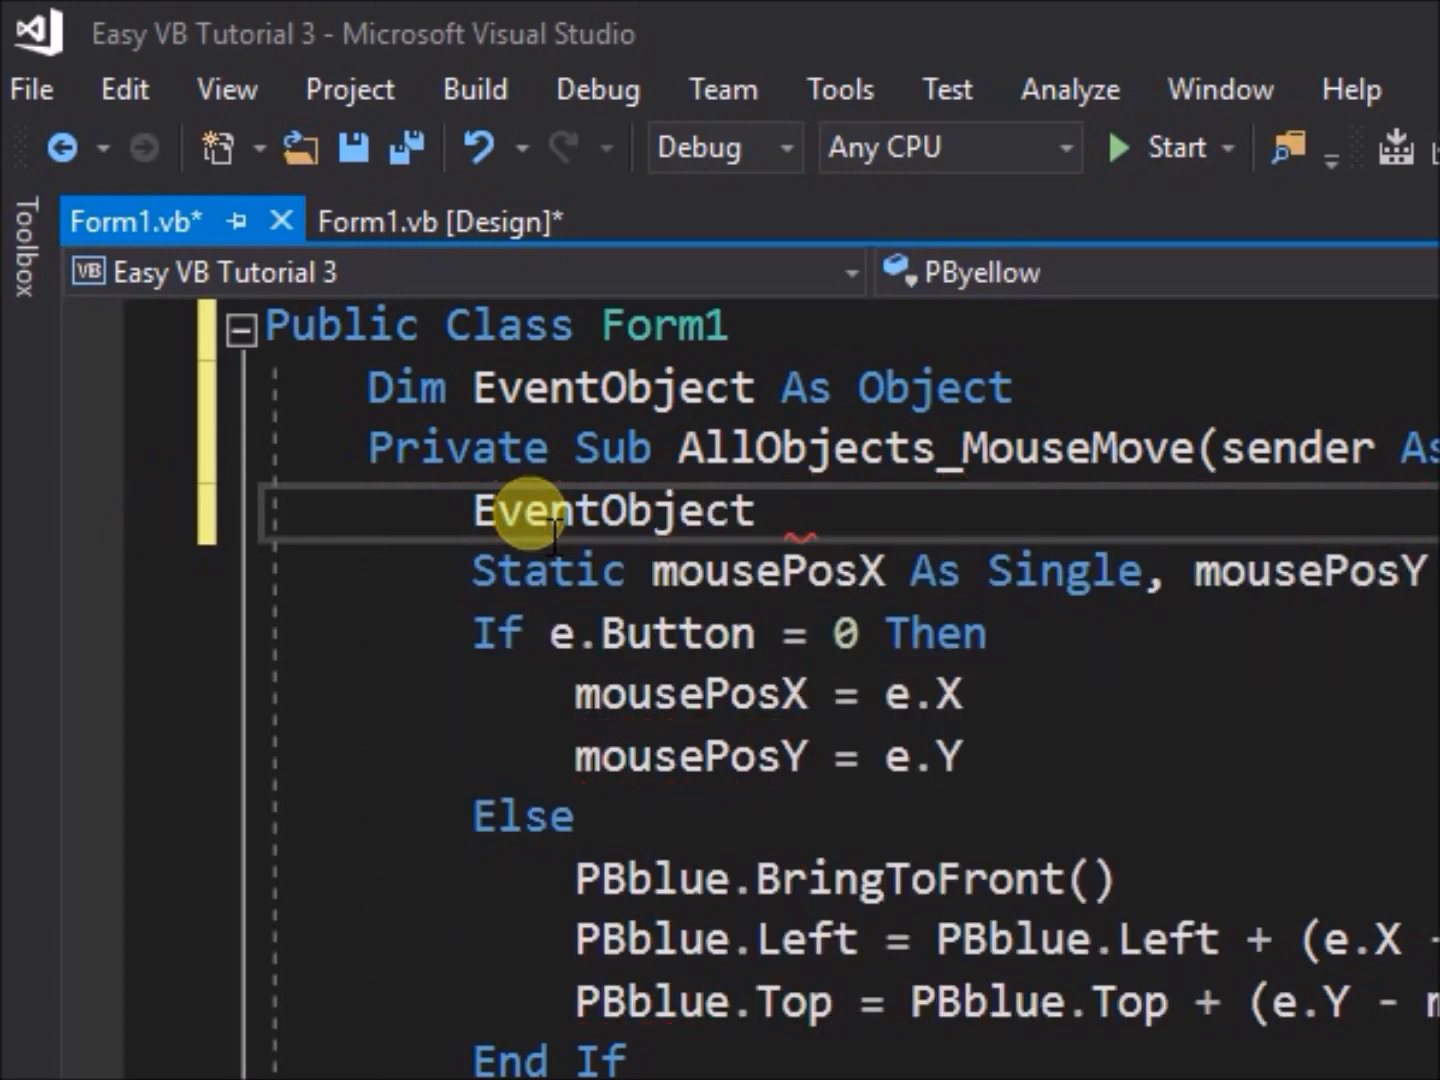
{"action": "type", "text": "= sender"}
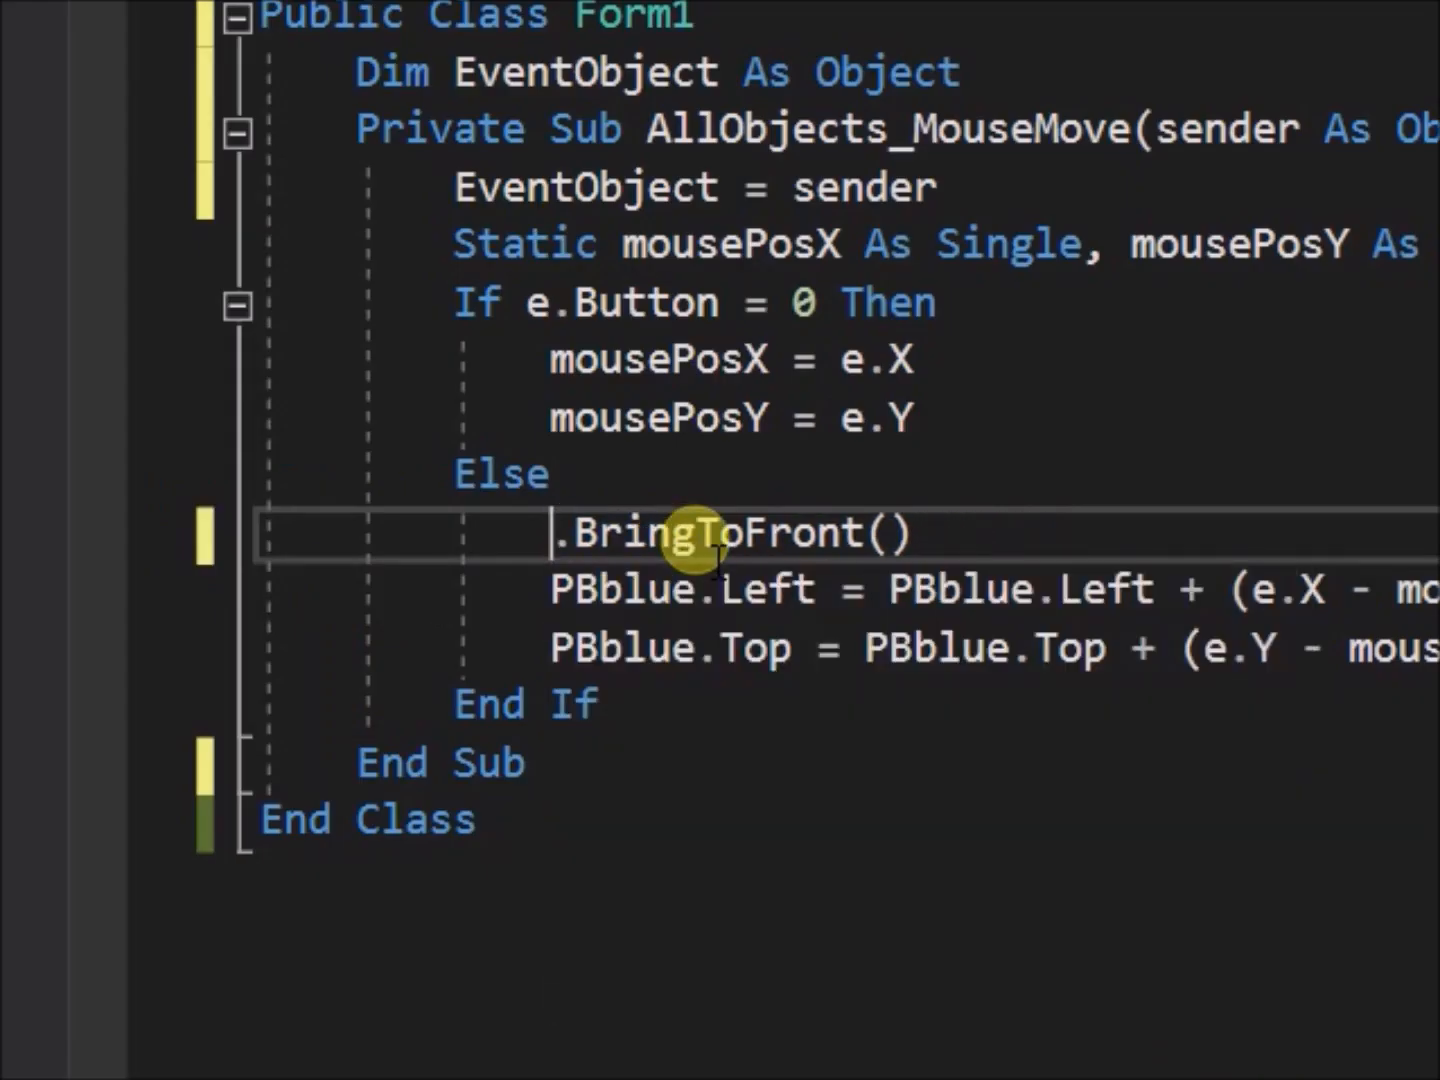
Step: Replace PBblue with EventObject in the BringToFront, Left and Top lines
{"action": "type", "text": "EventObject"}
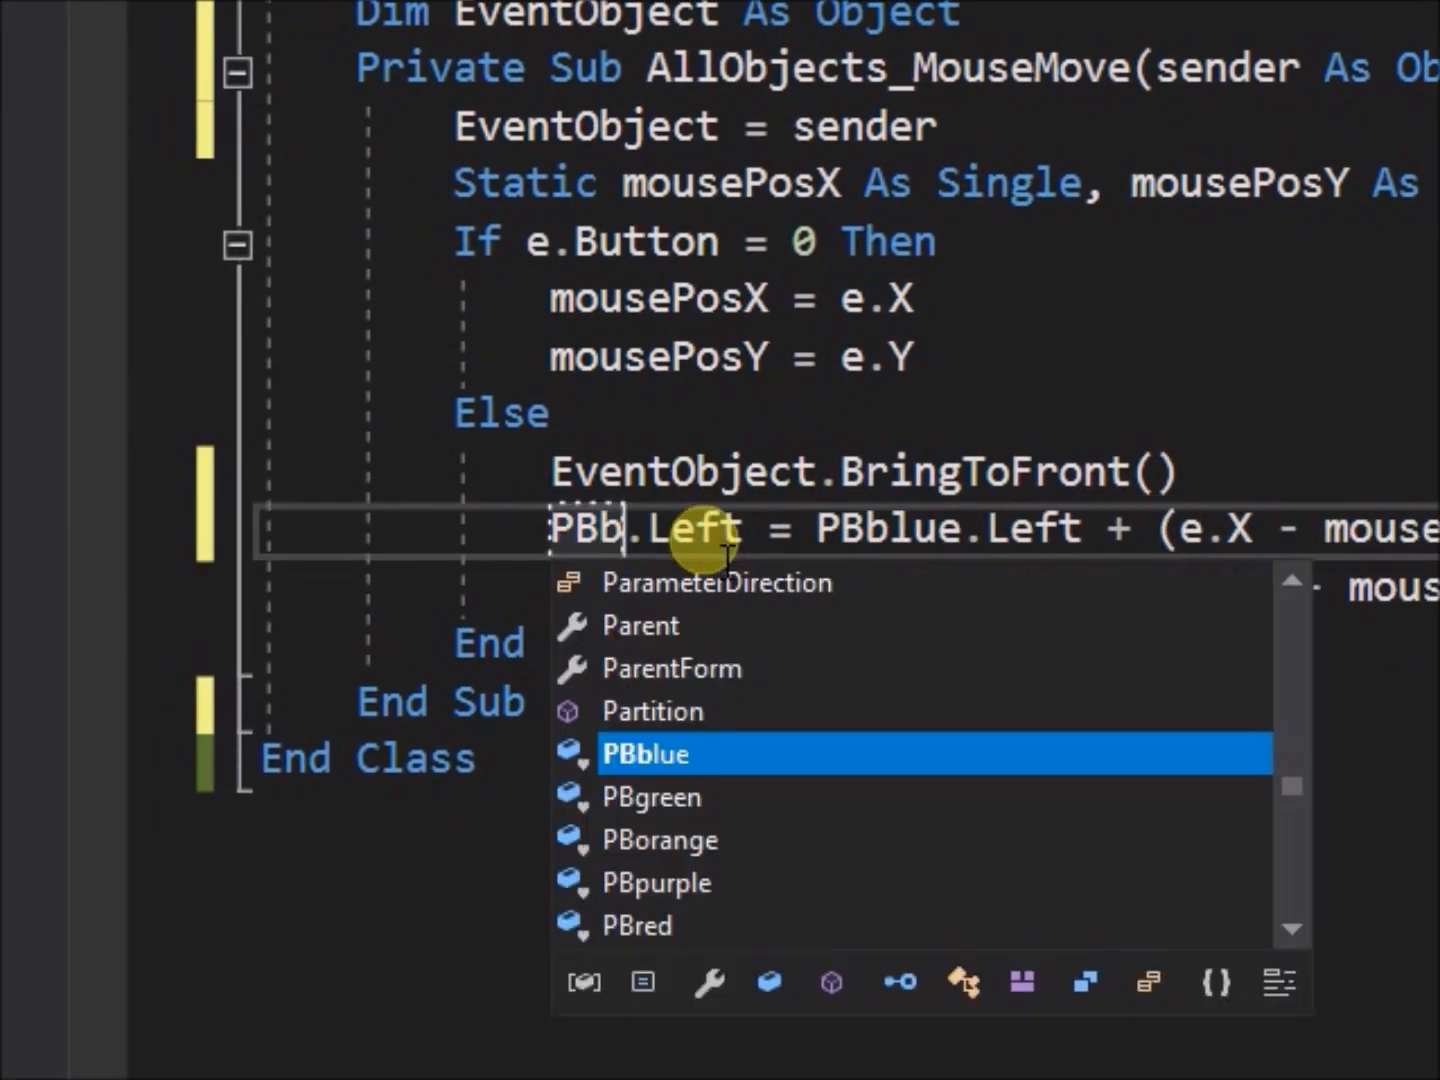
{"action": "type", "text": "E"}
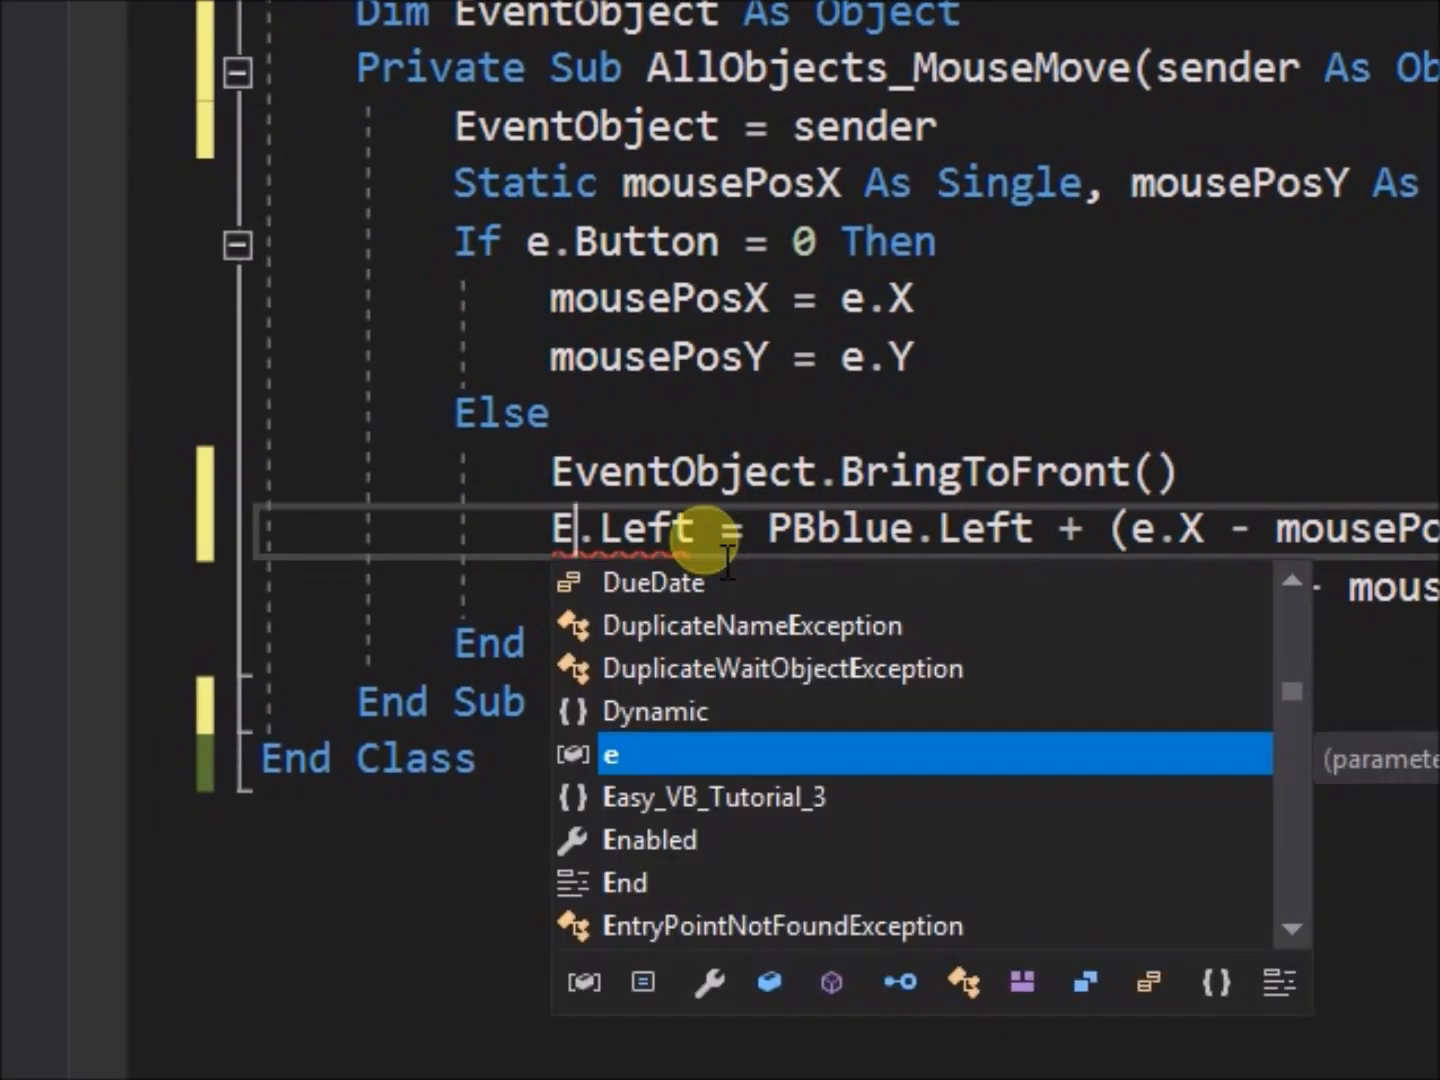
{"action": "type", "text": "ventObject"}
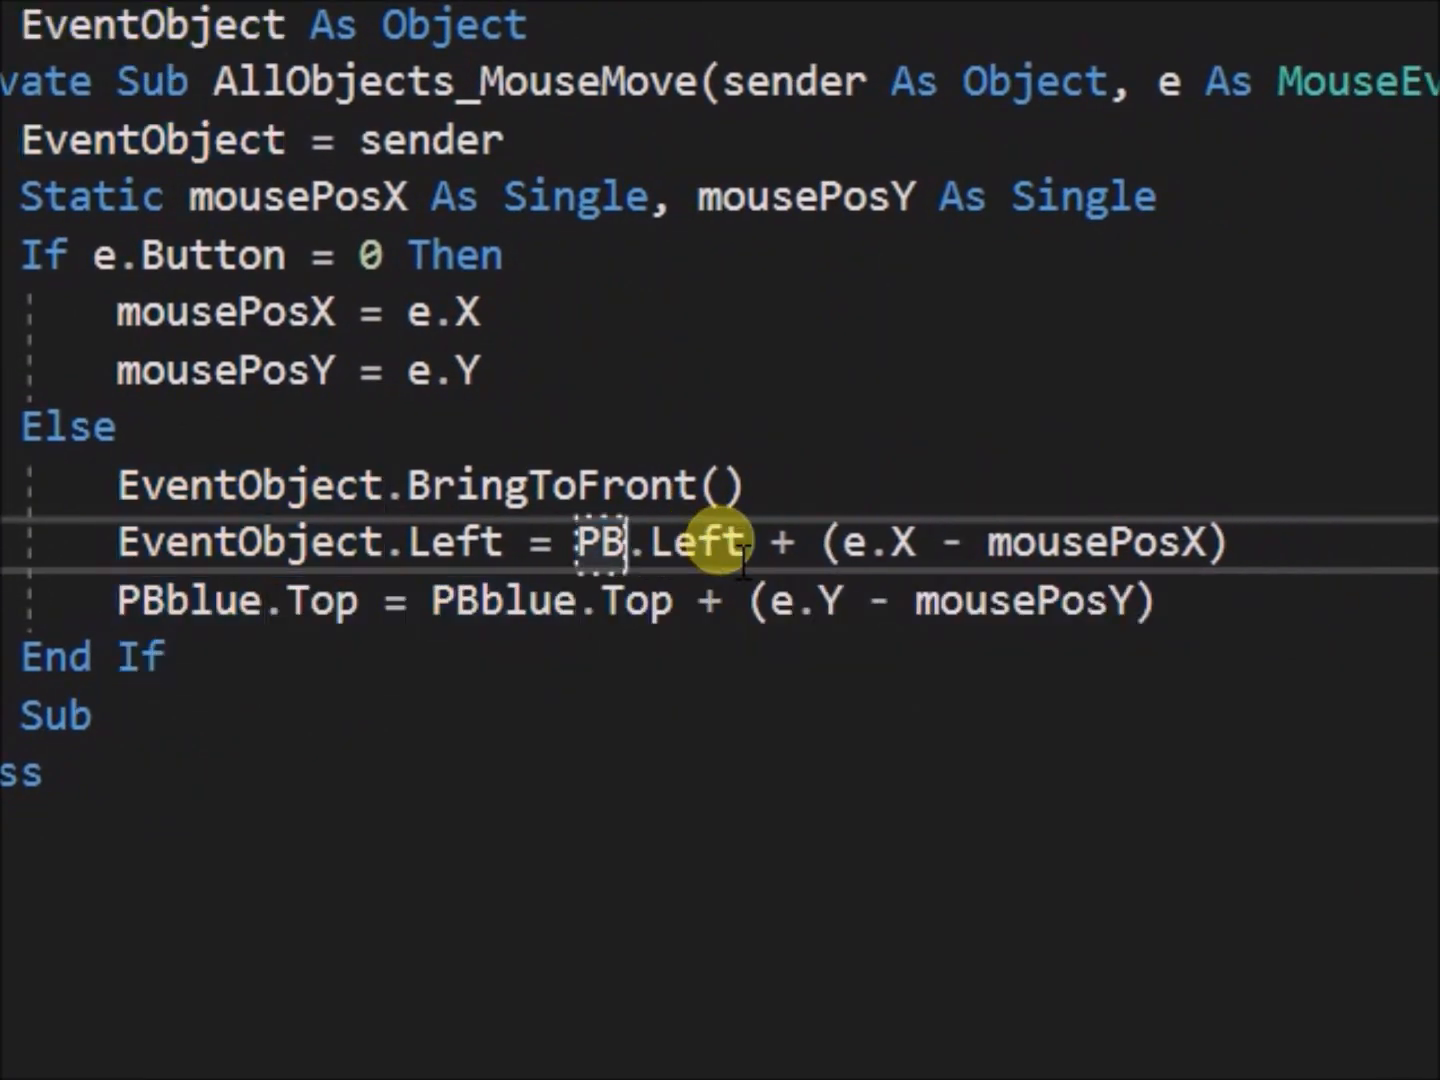
{"action": "type", "text": "Event"}
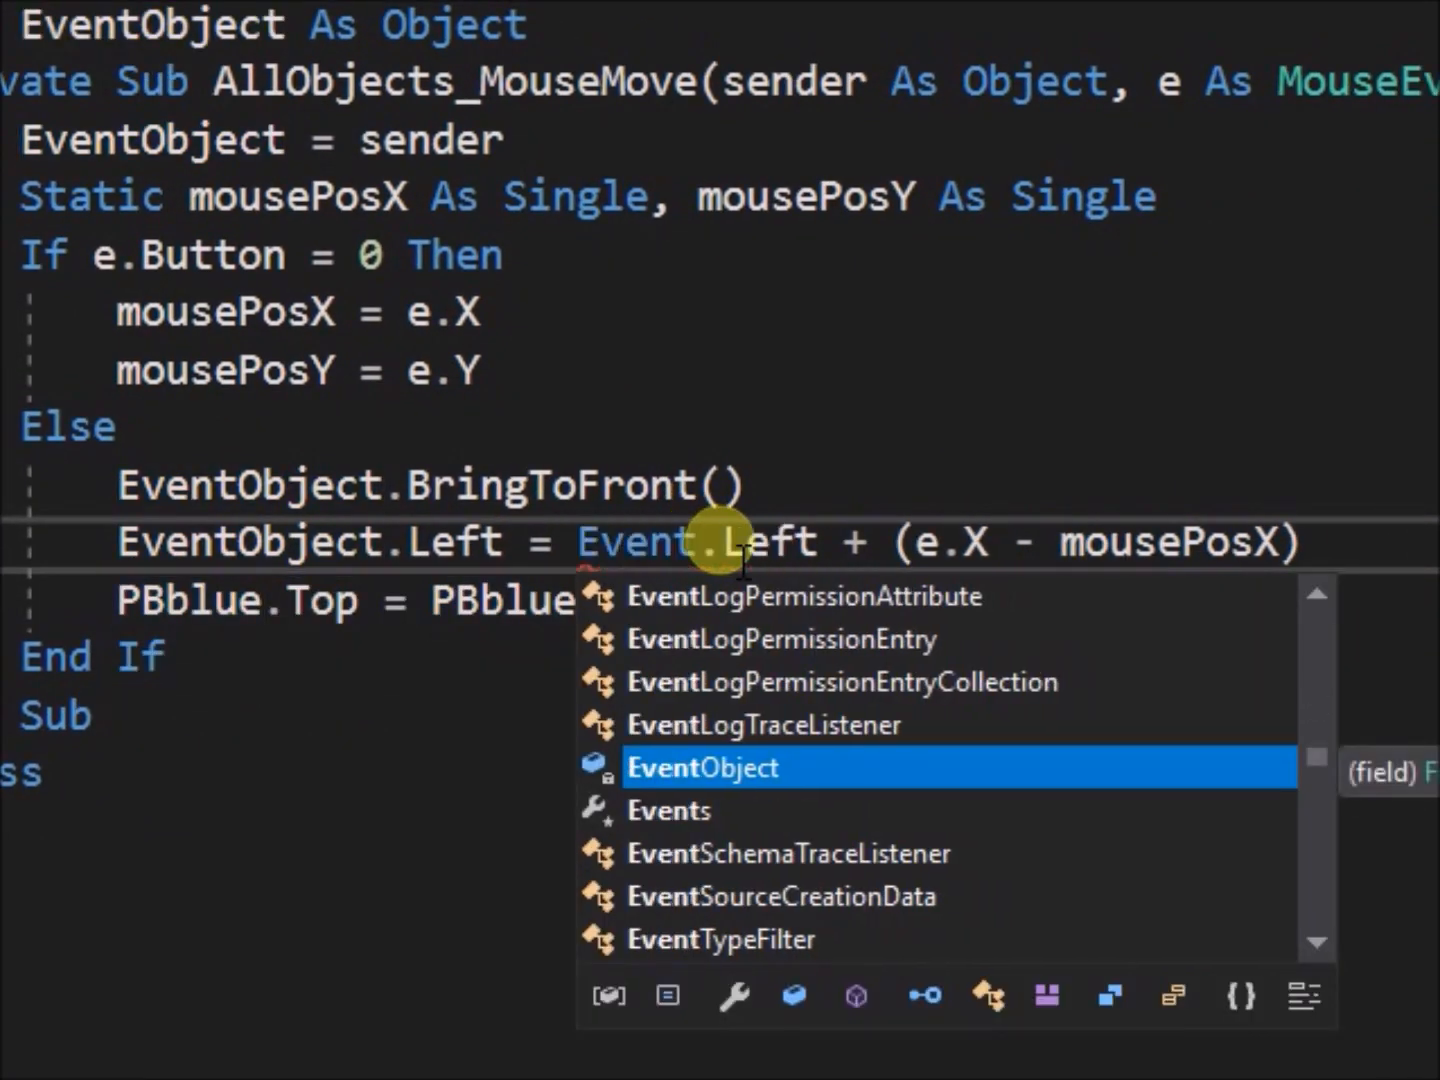
{"action": "left_click", "coordinate": [703, 767]}
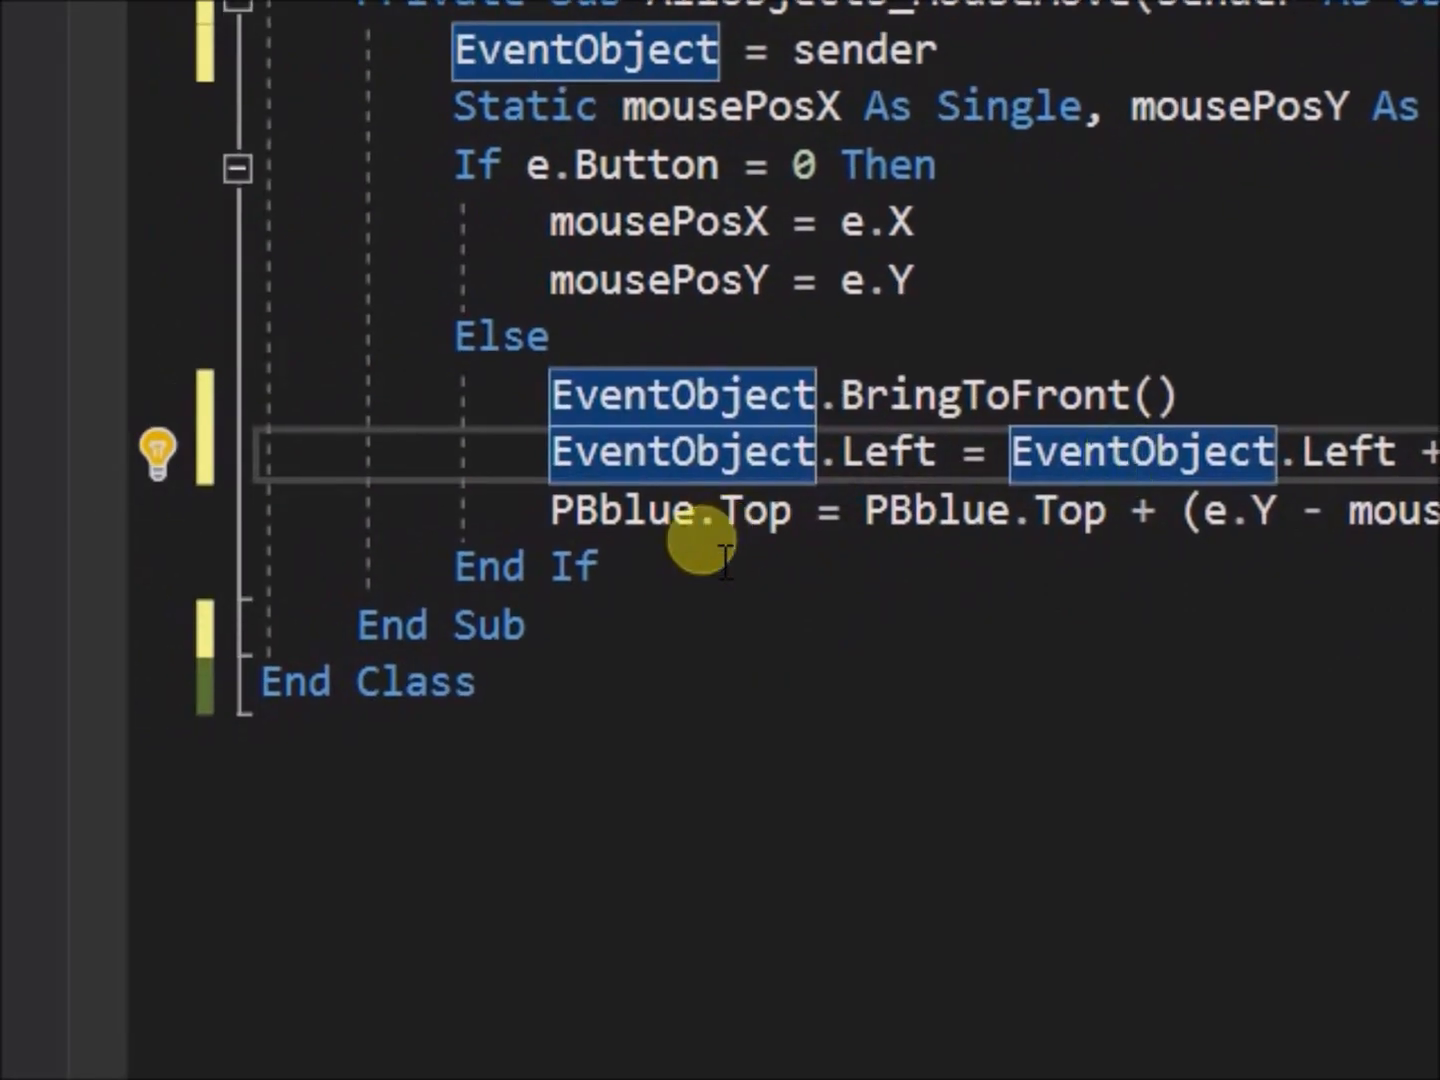
{"action": "type", "text": "E"}
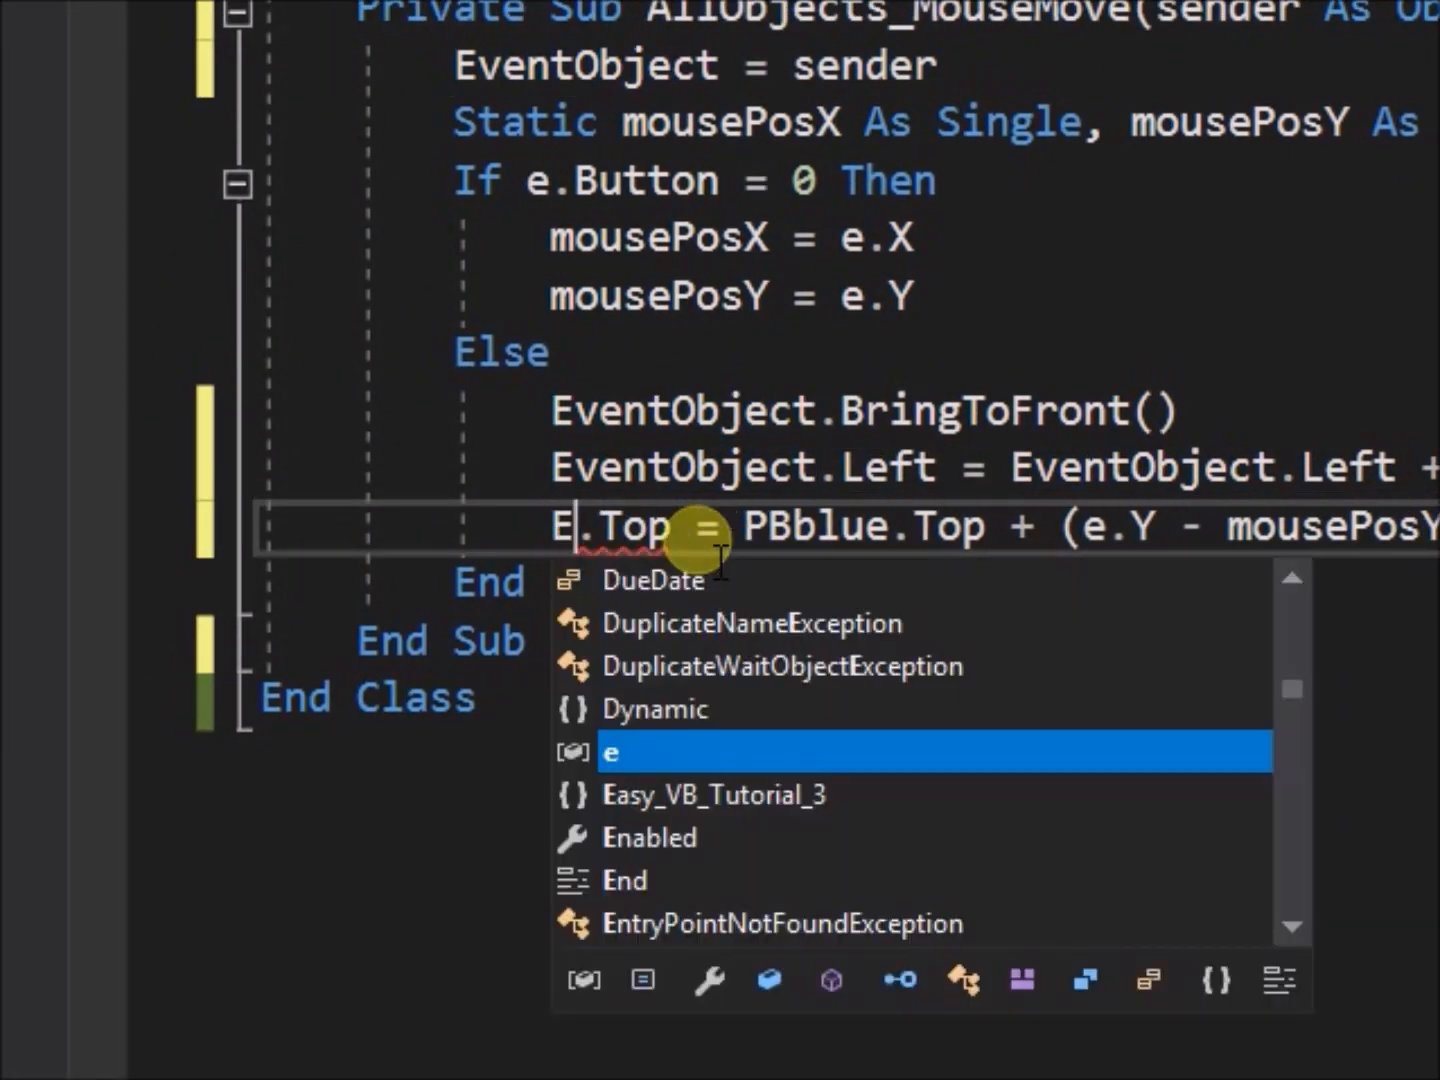
{"action": "type", "text": "EventObject"}
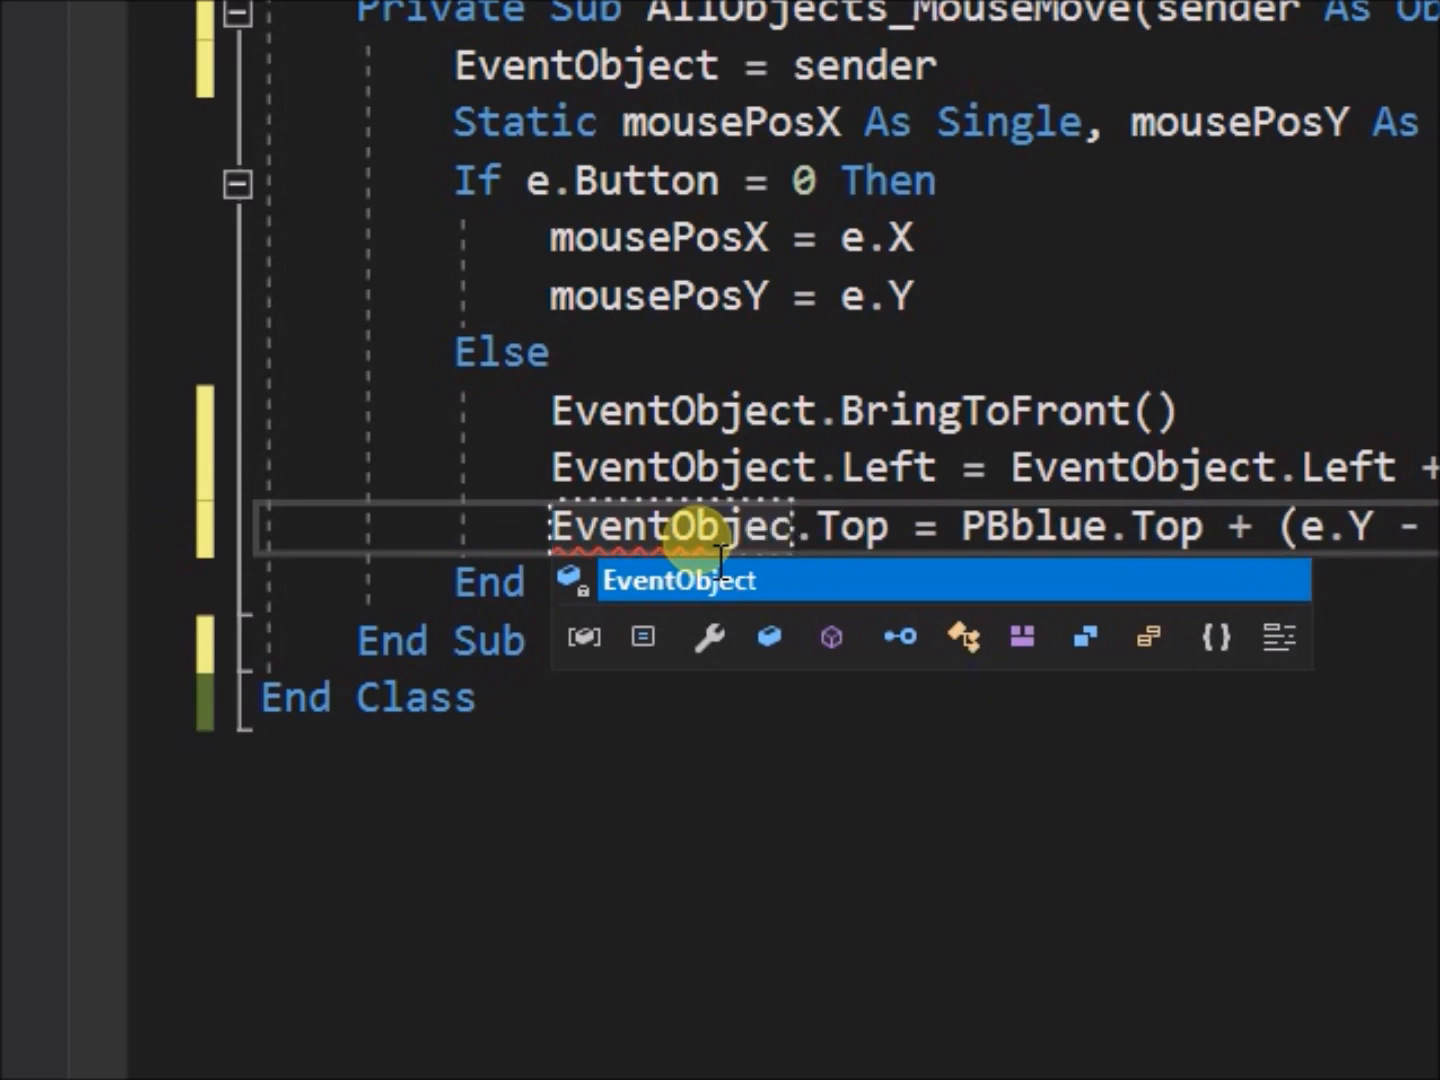